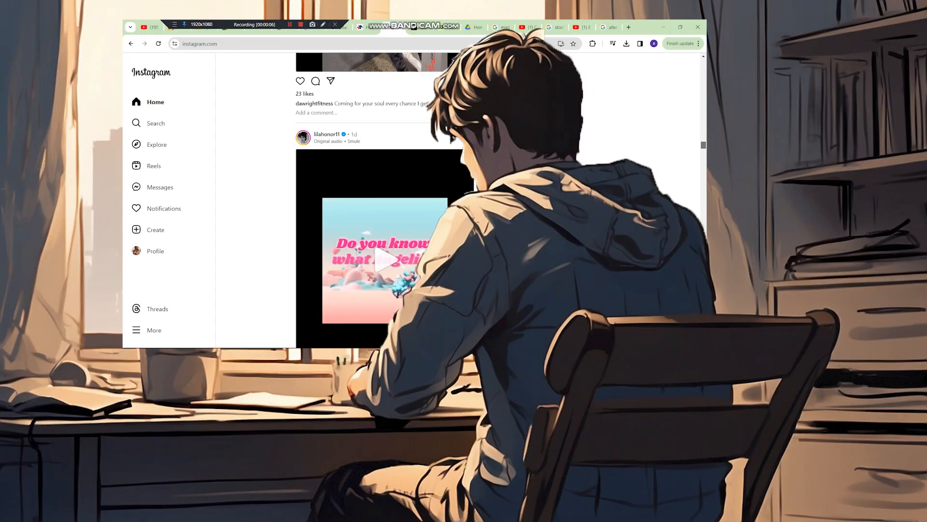
- Browse down the Instagram home feed and the fashion model's profile posts
{"action": "scroll", "scroll_direction": "down", "scroll_amount": 3}
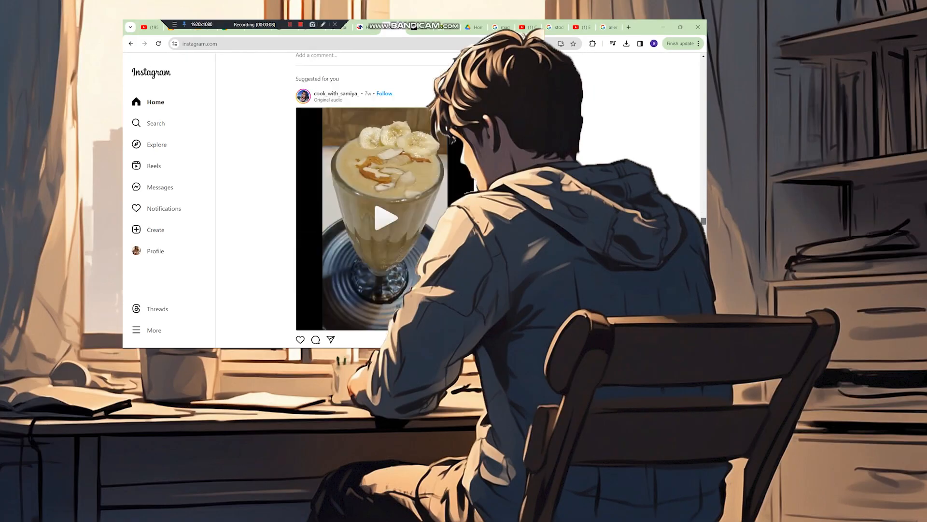
{"action": "scroll", "scroll_direction": "down", "scroll_amount": 3}
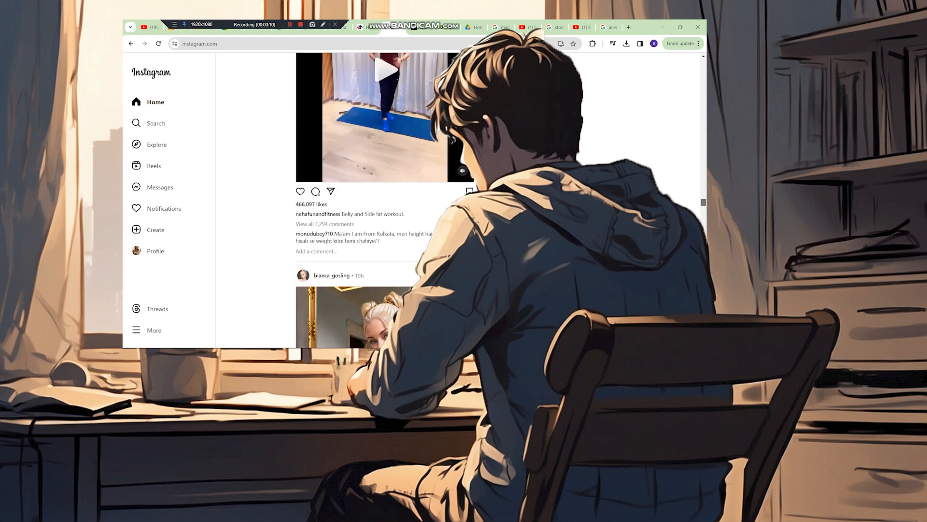
{"action": "scroll", "scroll_direction": "down", "scroll_amount": 3}
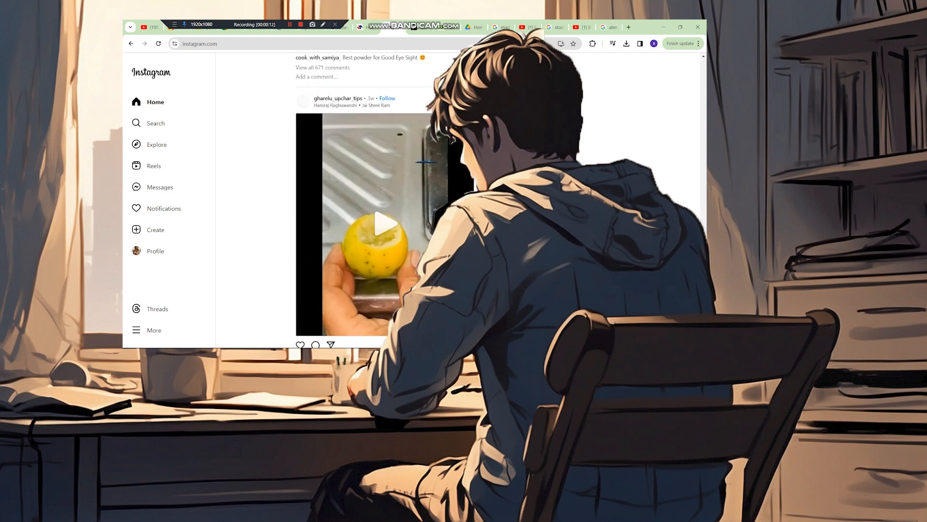
{"action": "scroll", "scroll_direction": "down", "scroll_amount": 3}
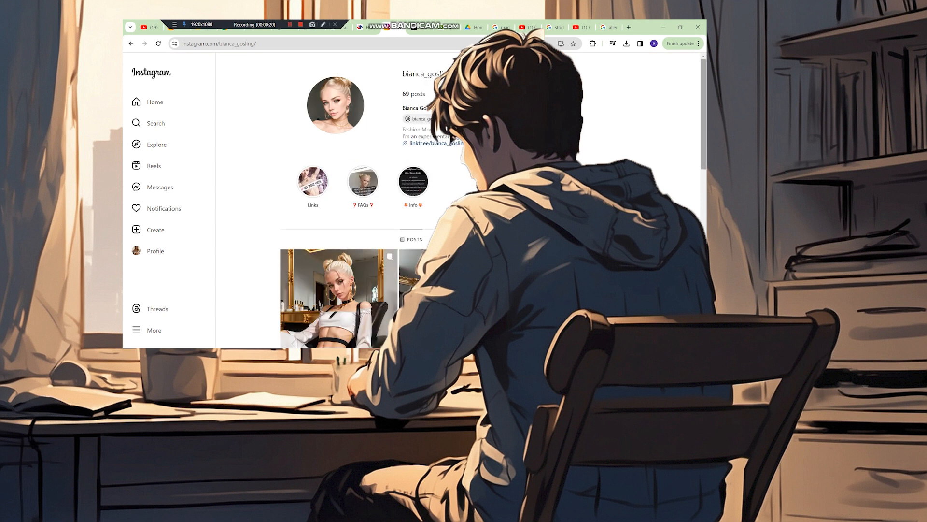
{"action": "scroll", "scroll_direction": "down", "scroll_amount": 3}
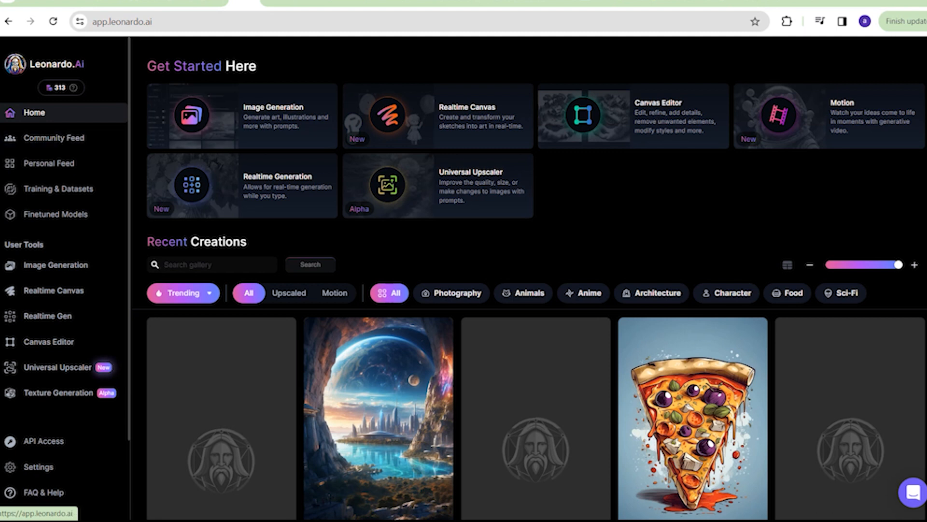
- Replace the prompt with a portrait of a young woman looking at the camera and generate PhotoReal images
{"action": "left_click", "coordinate": [53, 264]}
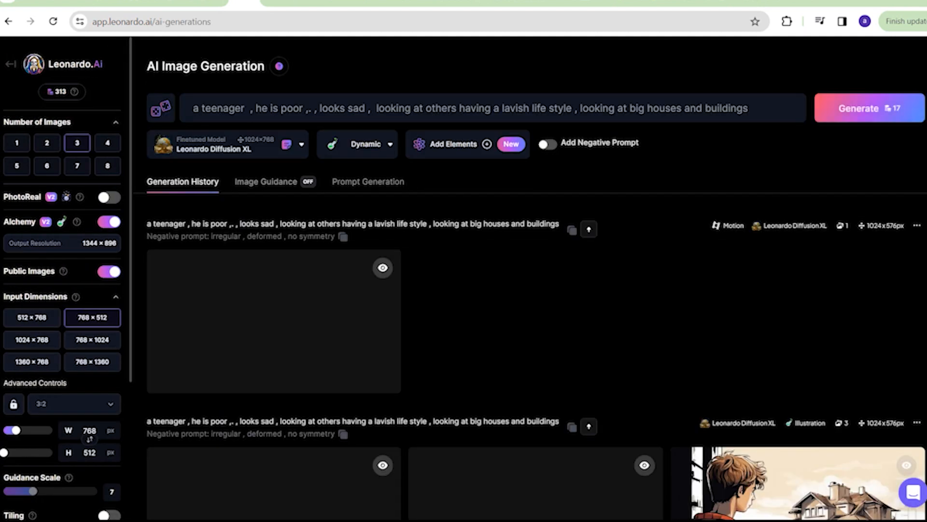
{"action": "triple_click", "coordinate": [467, 108]}
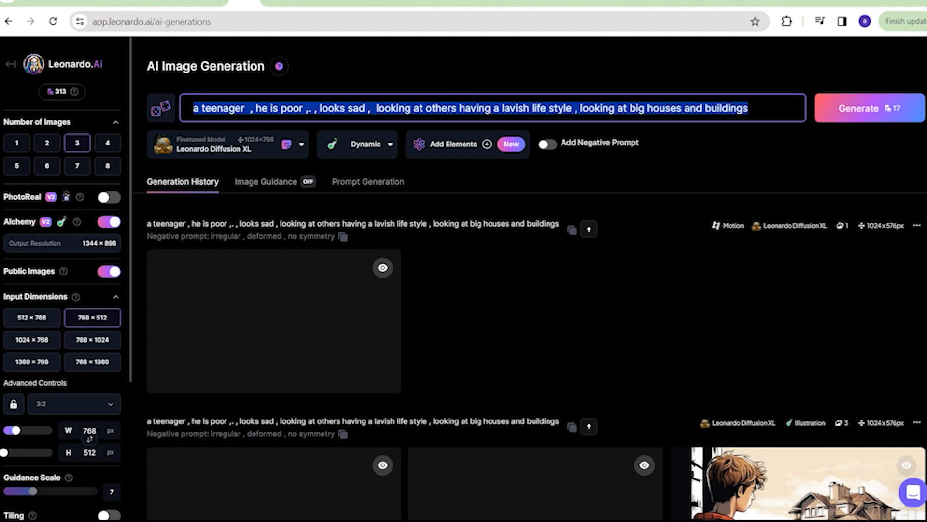
{"action": "scroll", "scroll_direction": "down", "scroll_amount": 3}
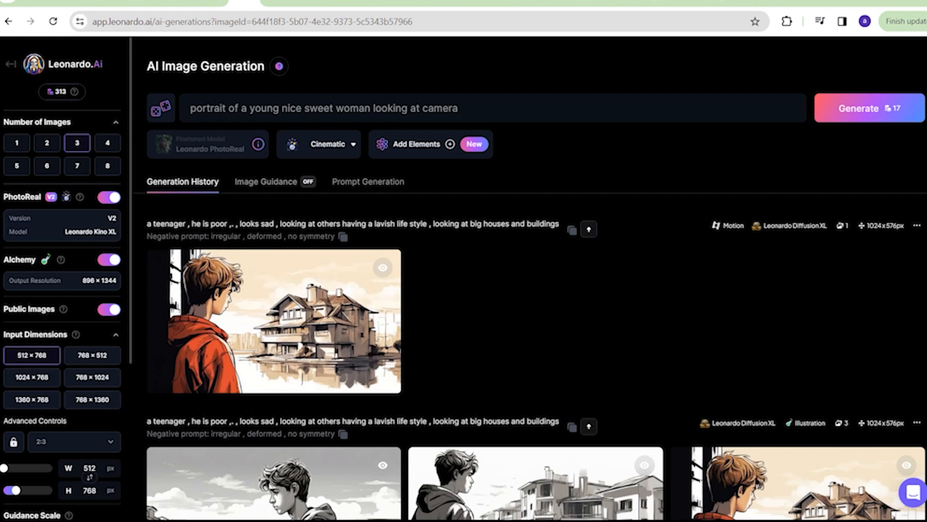
{"action": "mouse_move", "coordinate": [867, 108]}
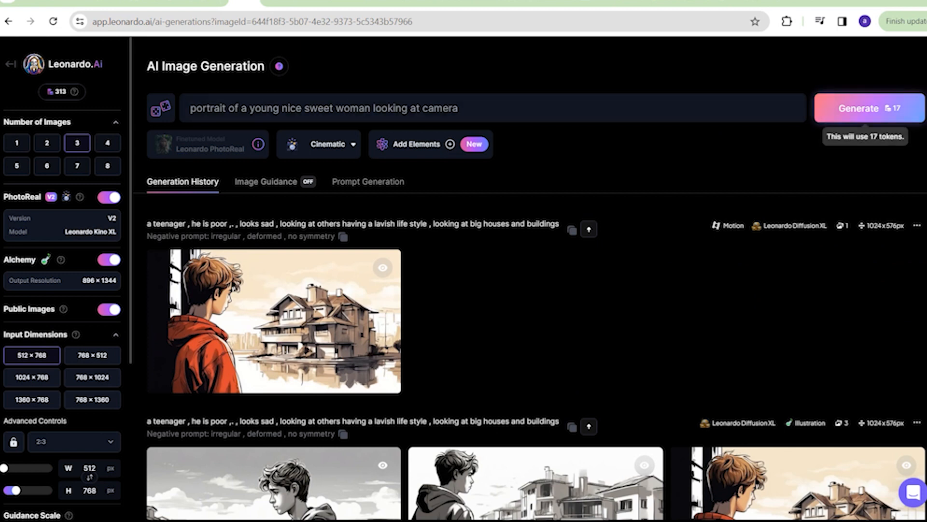
{"action": "left_click", "coordinate": [869, 108]}
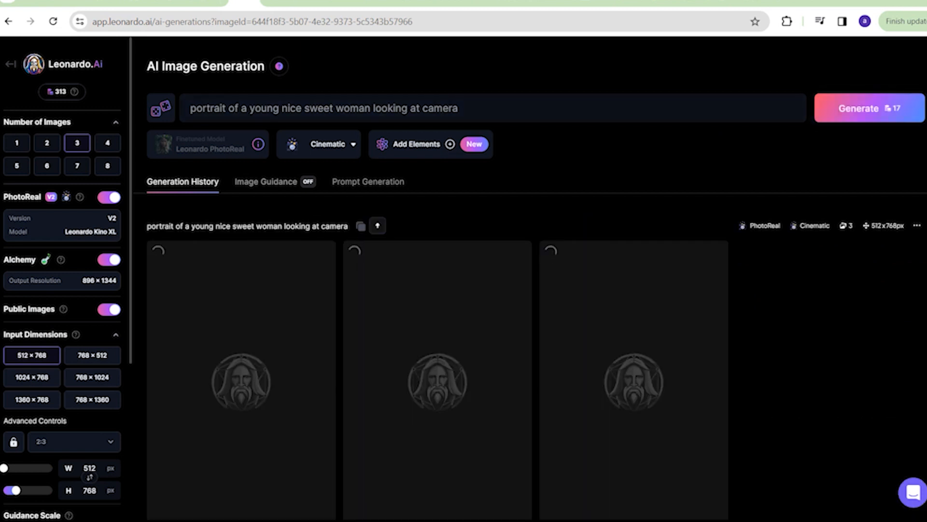
{"action": "left_click", "coordinate": [870, 107]}
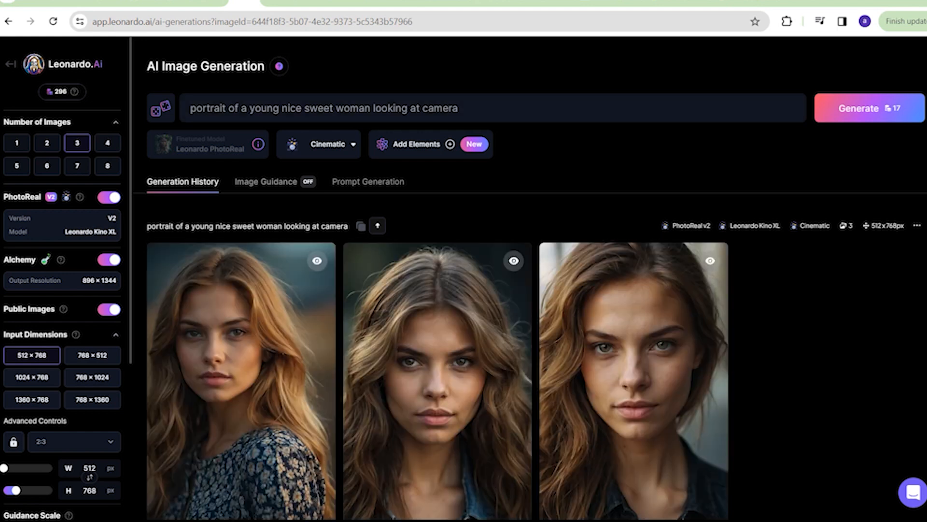
{"action": "scroll", "scroll_direction": "down", "scroll_amount": 3}
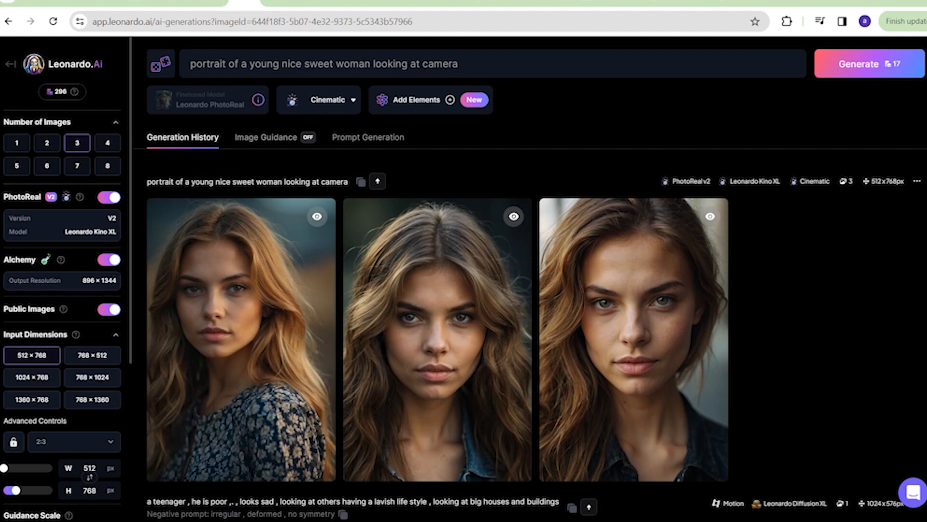
{"action": "scroll", "scroll_direction": "down", "scroll_amount": 3}
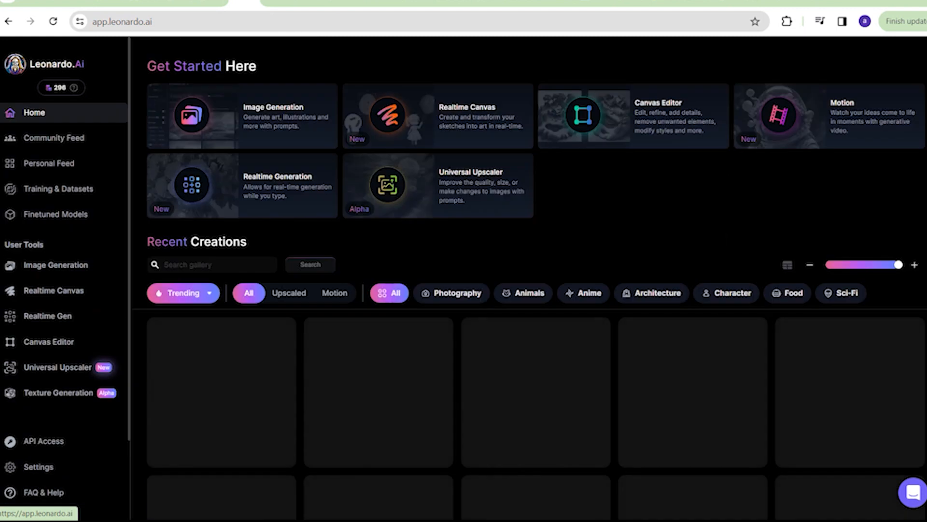
- From the Community Feed, find the curly brown-haired woman's portrait and download it
{"action": "scroll", "scroll_direction": "down", "scroll_amount": 3}
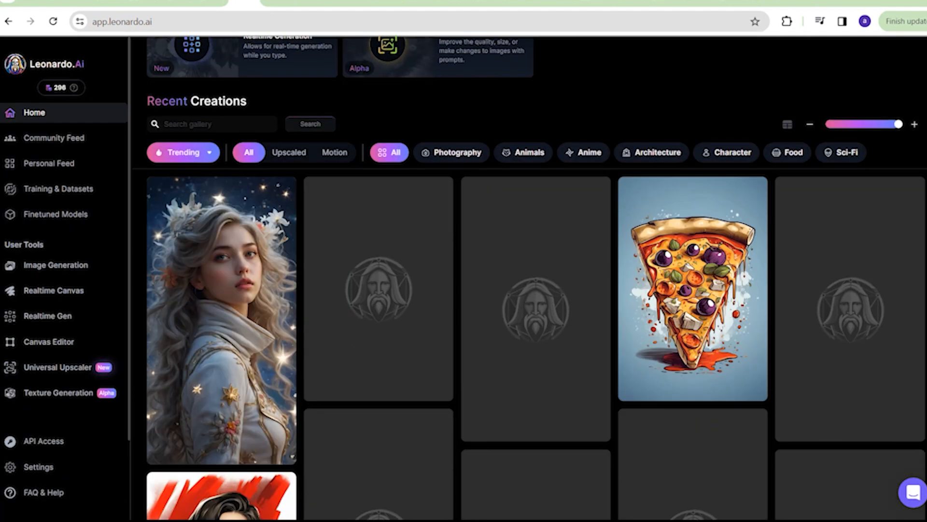
{"action": "left_click", "coordinate": [54, 138]}
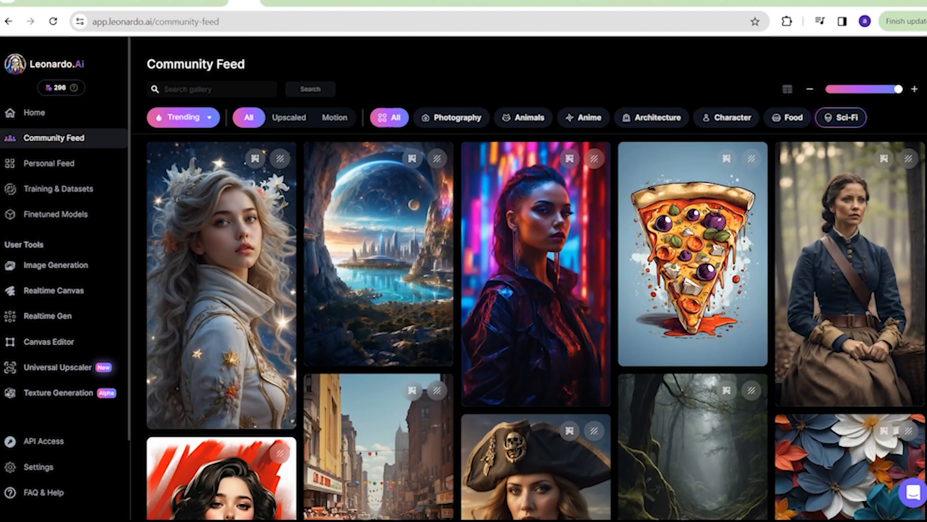
{"action": "scroll", "scroll_direction": "down", "scroll_amount": 3}
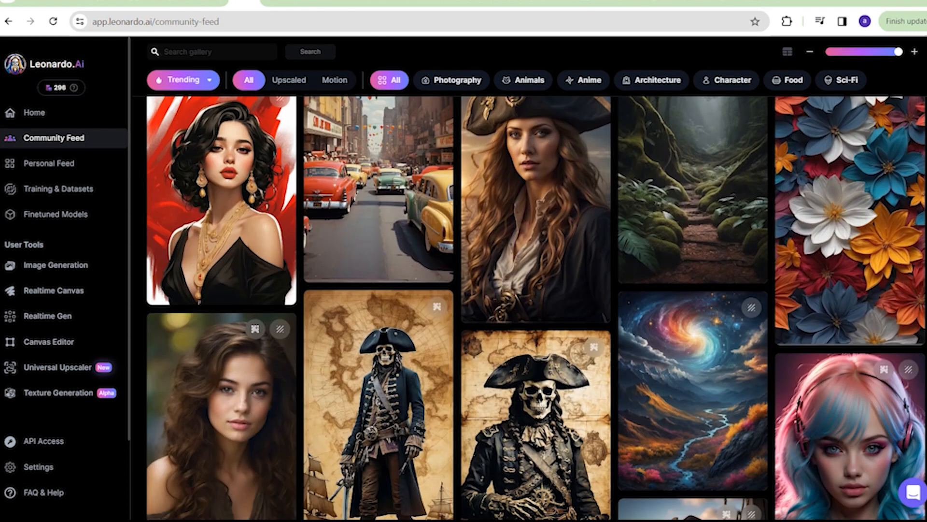
{"action": "scroll", "scroll_direction": "down", "scroll_amount": 3}
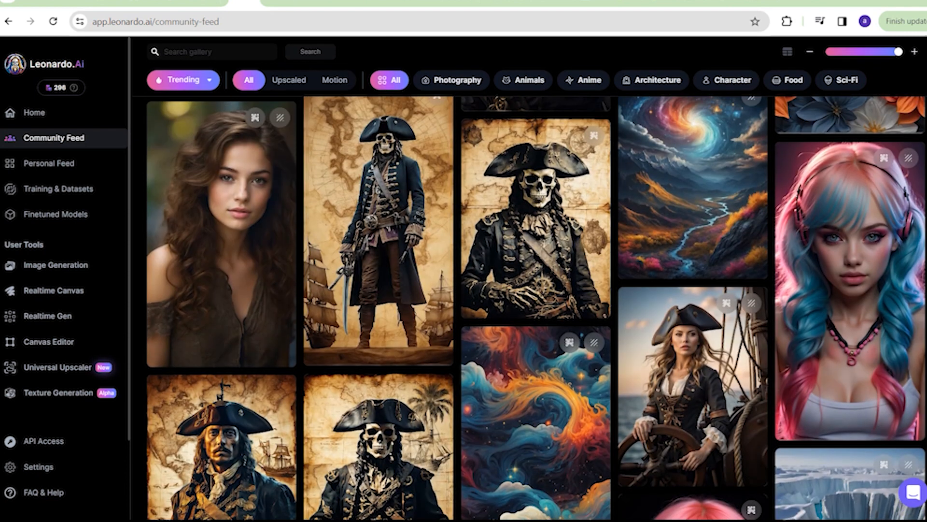
{"action": "left_click", "coordinate": [221, 235]}
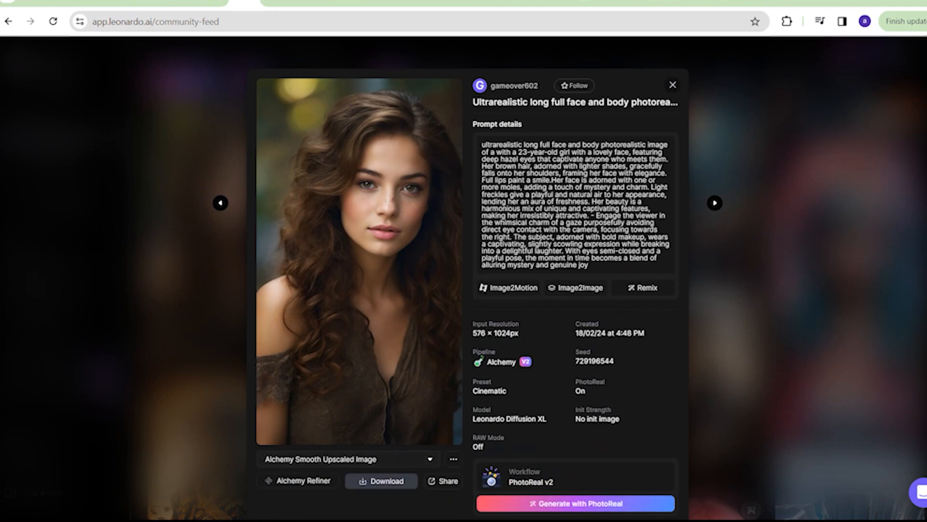
{"action": "left_click", "coordinate": [818, 21]}
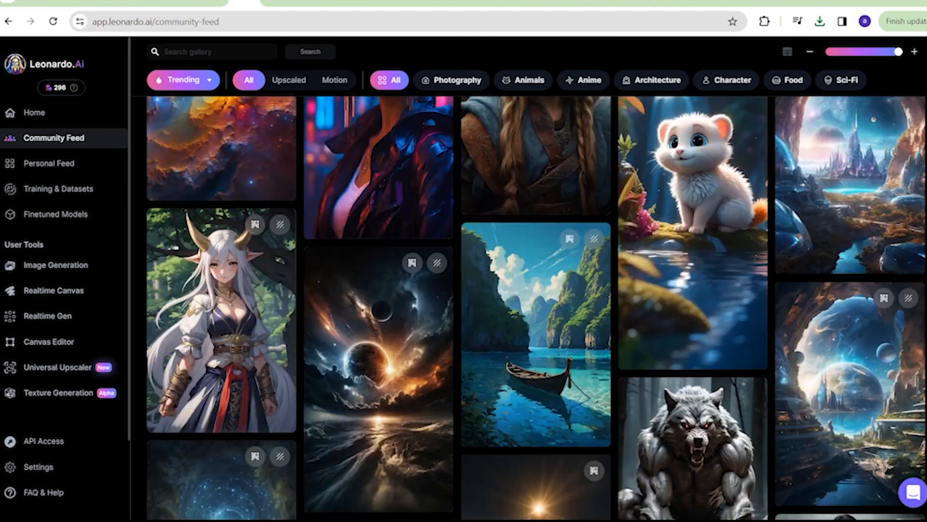
{"action": "scroll", "scroll_direction": "down", "scroll_amount": 3}
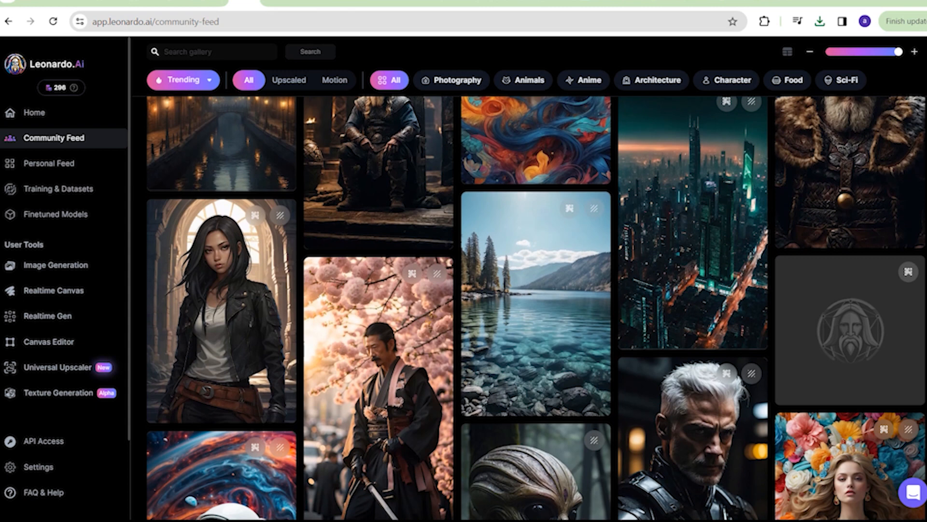
{"action": "scroll", "scroll_direction": "down", "scroll_amount": 3}
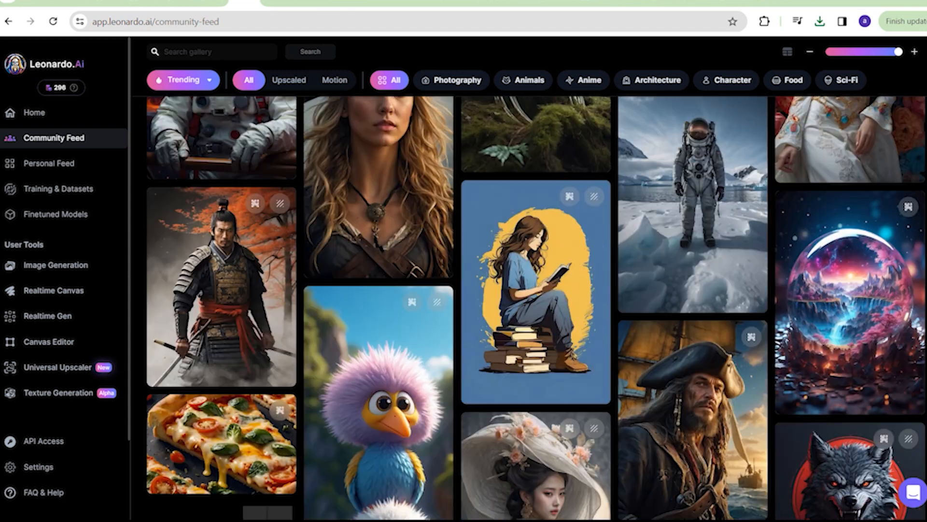
{"action": "scroll", "scroll_direction": "down", "scroll_amount": 3}
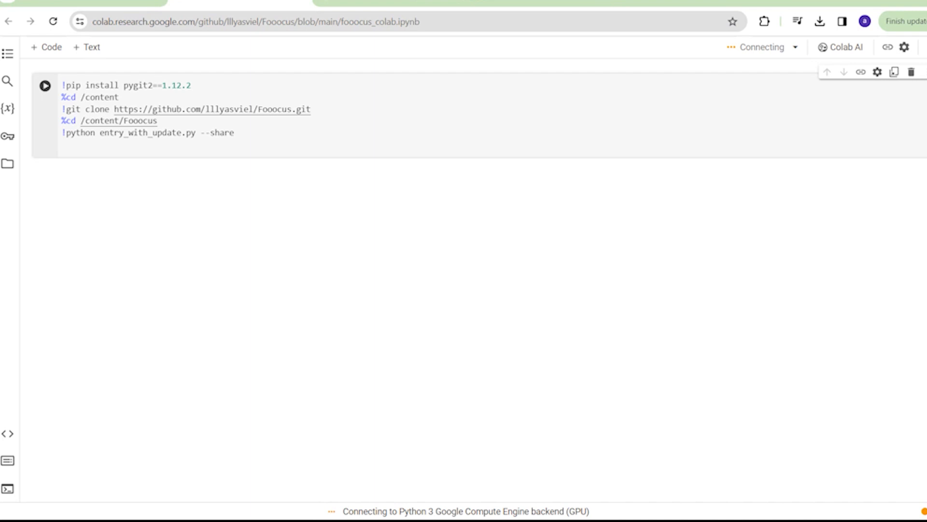
- Run the Fooocus install-and-launch cell and follow its gradio.live public link
{"action": "left_click", "coordinate": [44, 85]}
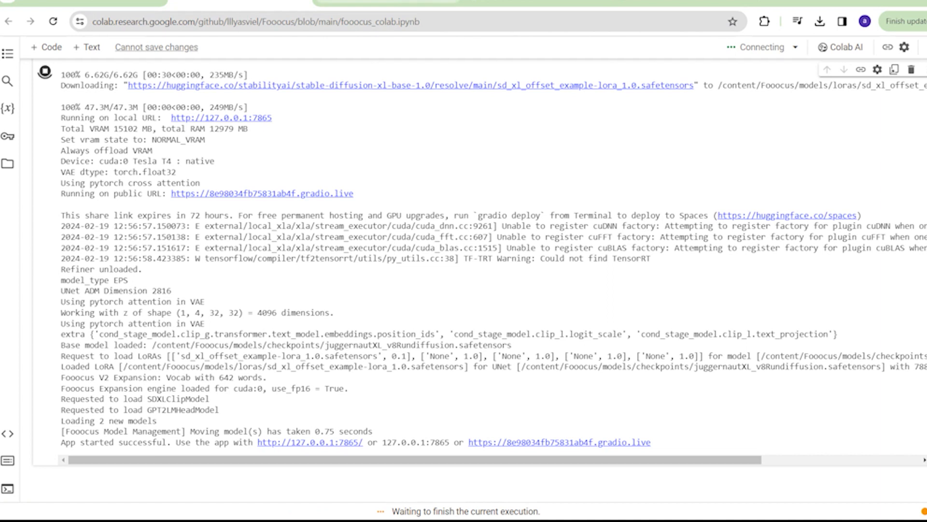
{"action": "left_click", "coordinate": [262, 194]}
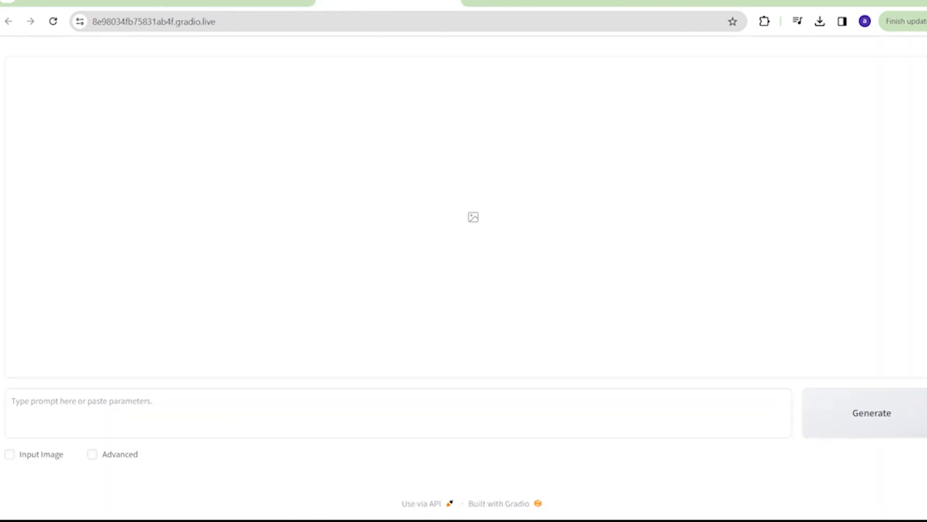
- Write a closeup portrait prompt of a white-haired Swedish model in her 20s and generate at 1024×1024
{"action": "left_click", "coordinate": [93, 454]}
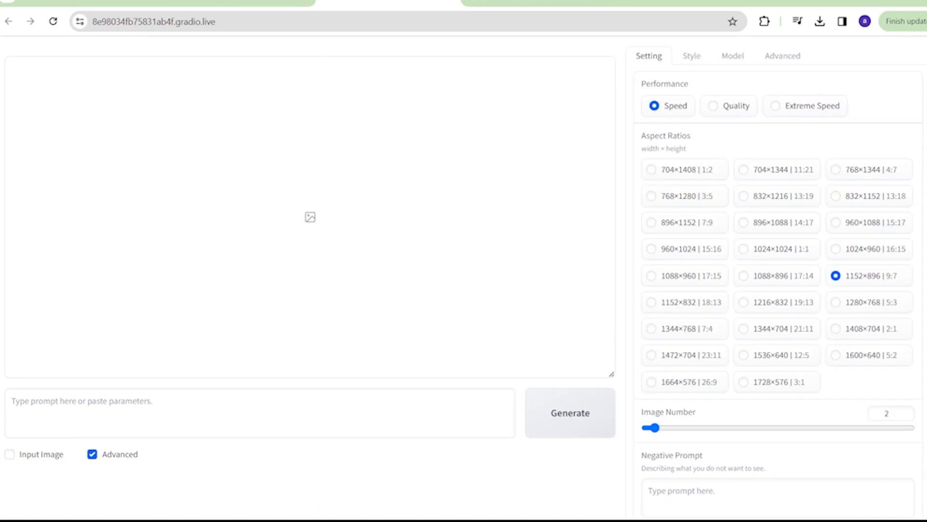
{"action": "scroll", "scroll_direction": "down", "scroll_amount": 3}
{"action": "type", "text": "closeup portrait of a girl in her 20s , she is beautiful , with white hair , a model , a swedish model , attractive face"}
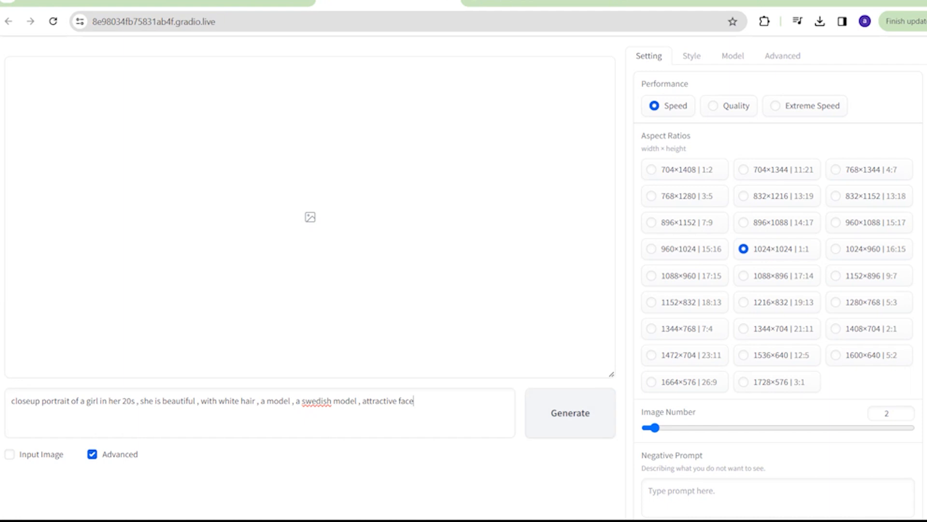
{"action": "left_click", "coordinate": [570, 413]}
{"action": "type", "text": " straight "}
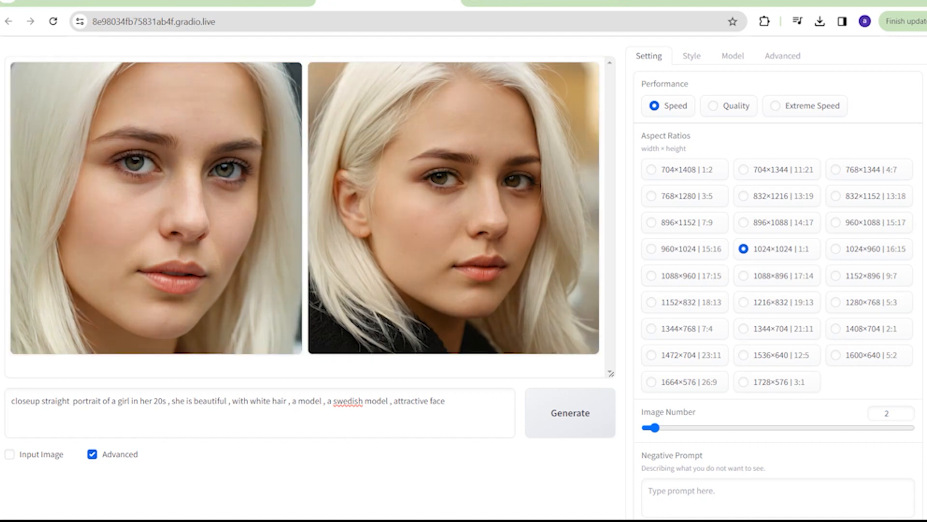
- Generate straight-on portraits, then download and save one portrait as a file
{"action": "left_click", "coordinate": [452, 207]}
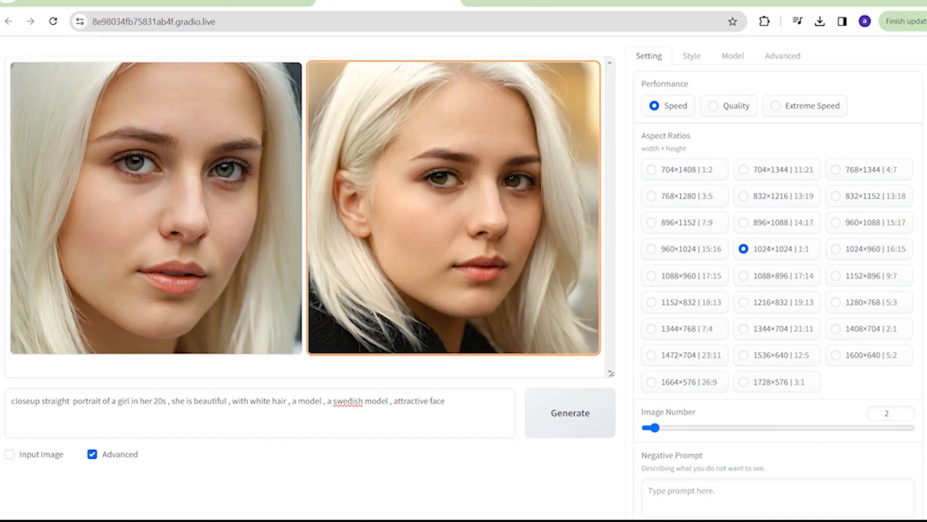
{"action": "left_click", "coordinate": [154, 211]}
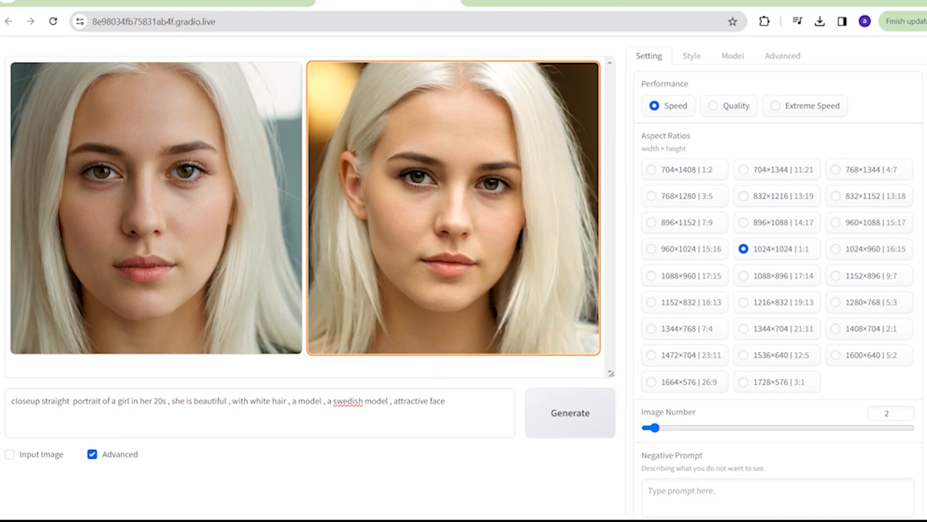
{"action": "left_click", "coordinate": [821, 22]}
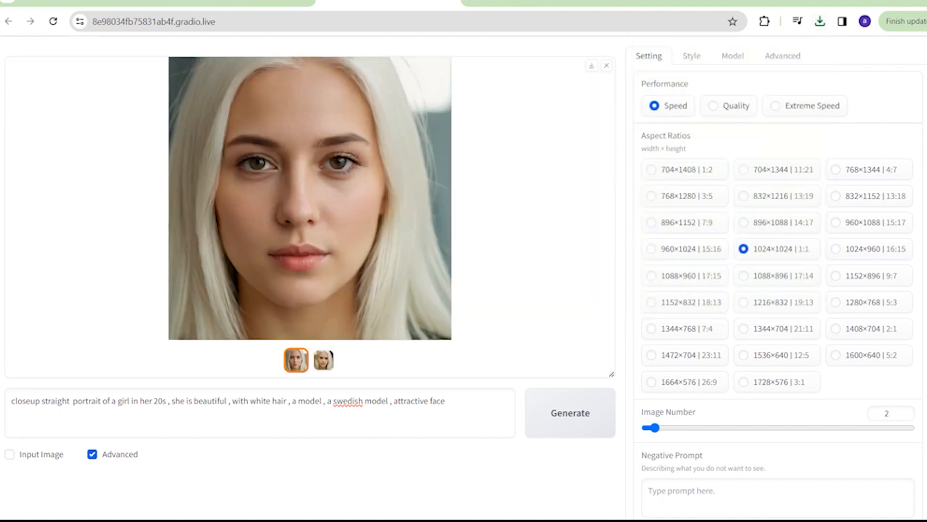
{"action": "left_click", "coordinate": [591, 66]}
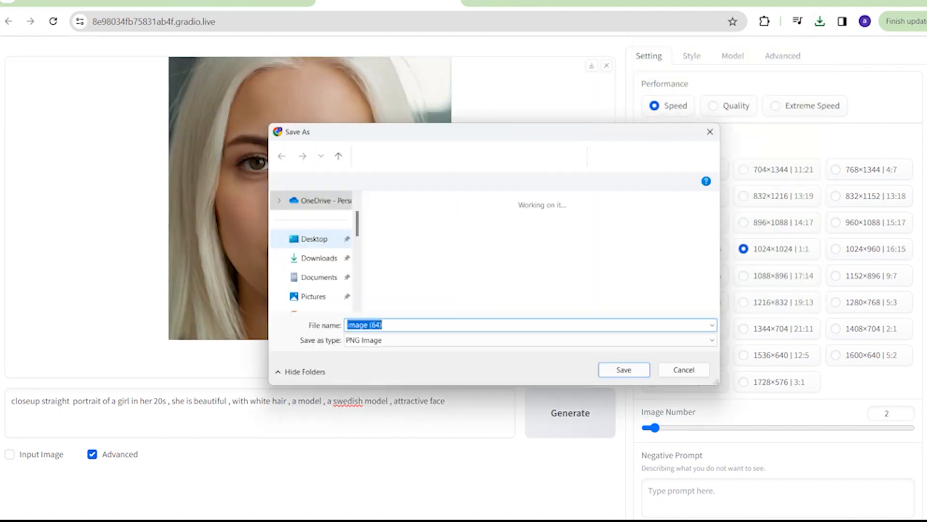
{"action": "left_click", "coordinate": [624, 370]}
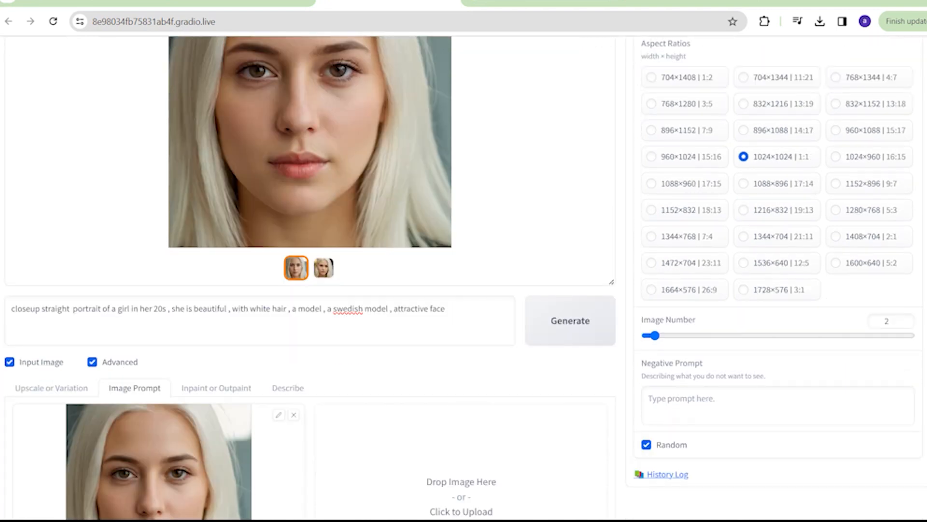
- Set the reference image to FaceSwap and remove the closeup and attractive-face wording from the prompt
{"action": "scroll", "scroll_direction": "down", "scroll_amount": 3}
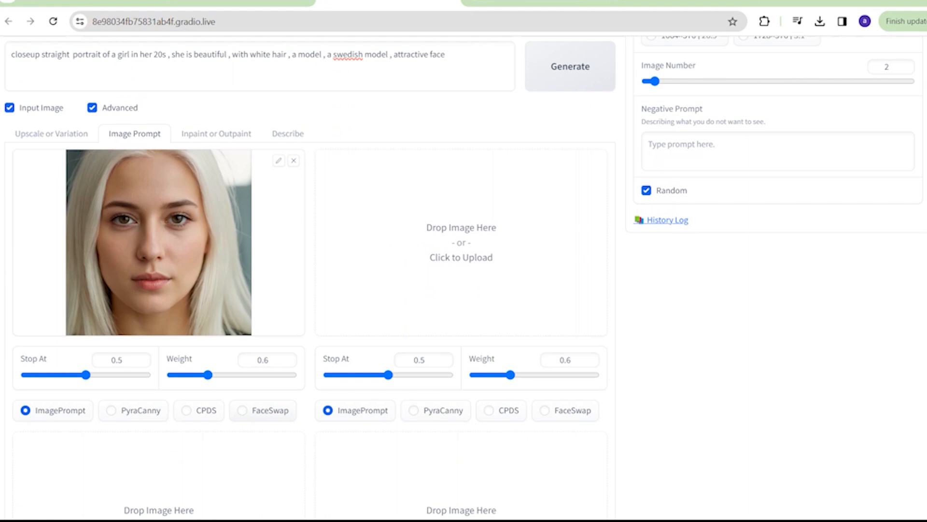
{"action": "left_click", "coordinate": [239, 410]}
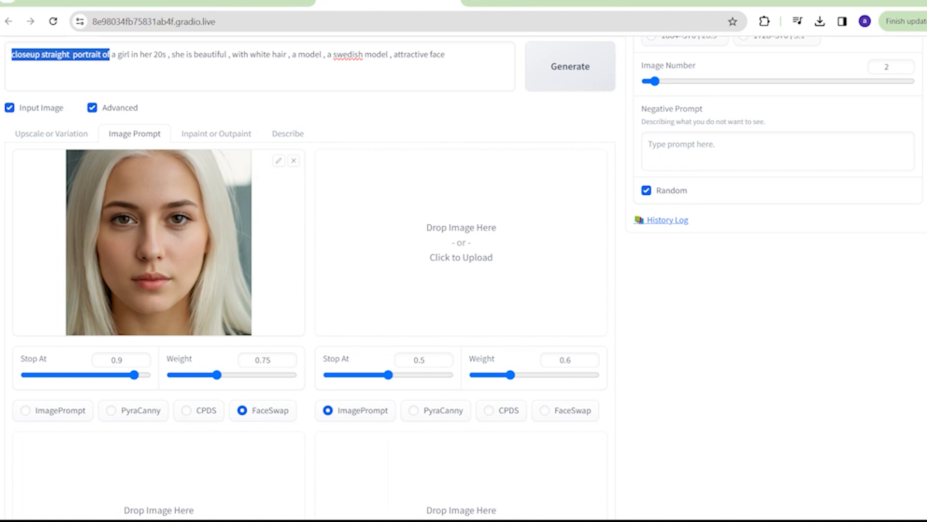
{"action": "key", "text": "Delete"}
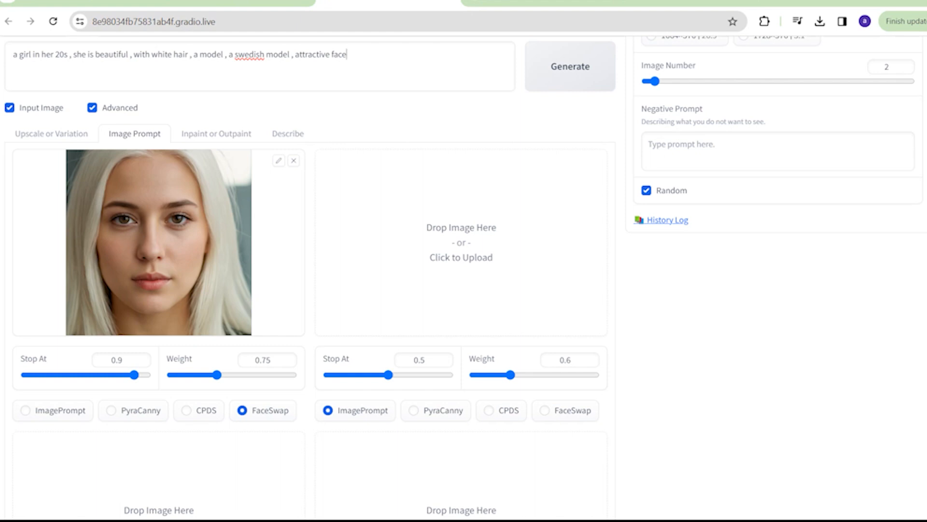
{"action": "double_click", "coordinate": [320, 54]}
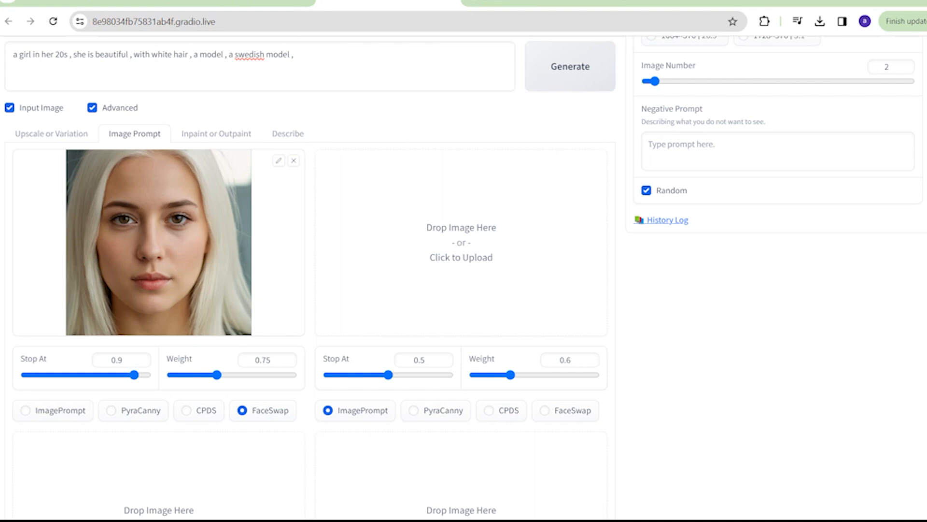
- Extend the prompt to describe the model standing sideways in her outfit
{"action": "left_click", "coordinate": [296, 54]}
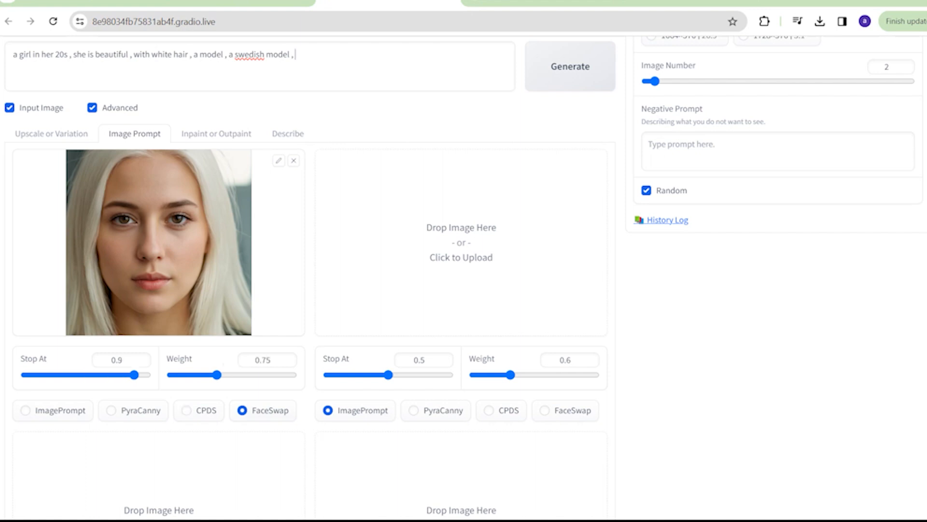
{"action": "type", "text": "s"}
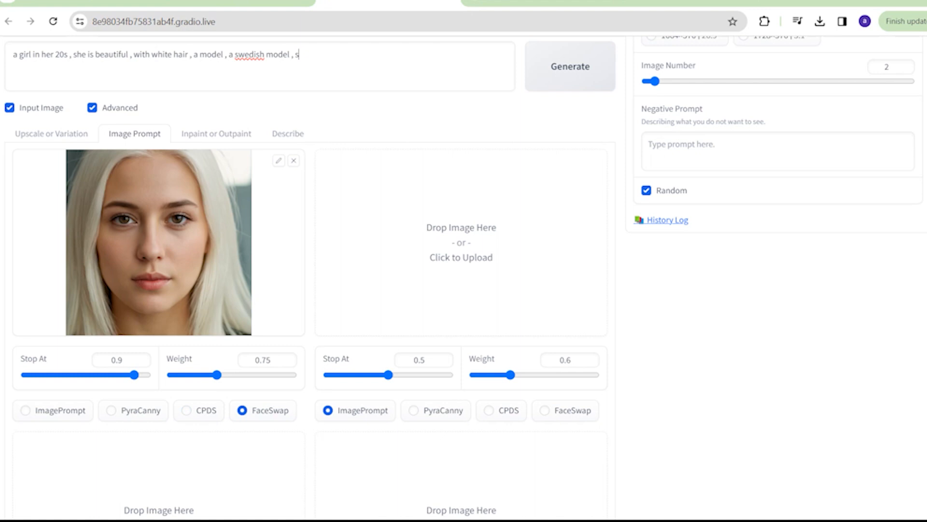
{"action": "type", "text": "tanding"}
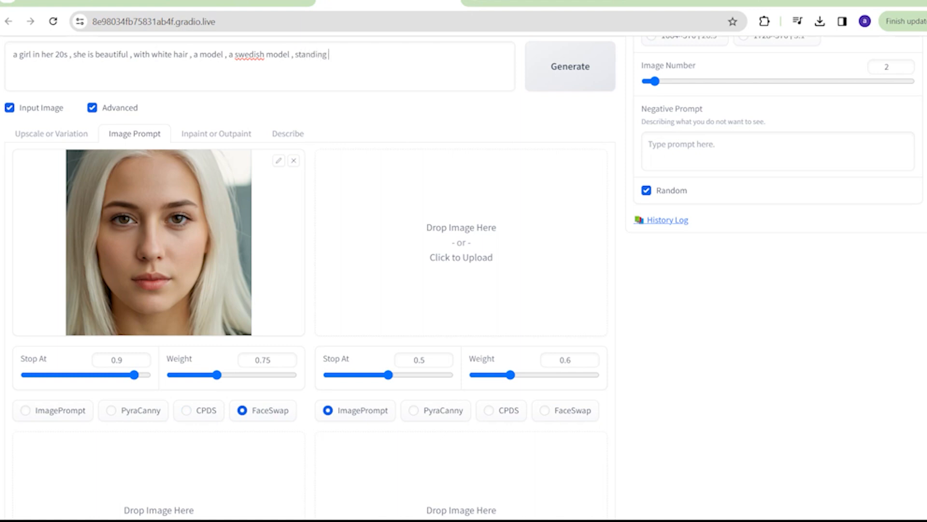
{"action": "type", "text": "sideways wearing a long black dress and a white jacket with heels"}
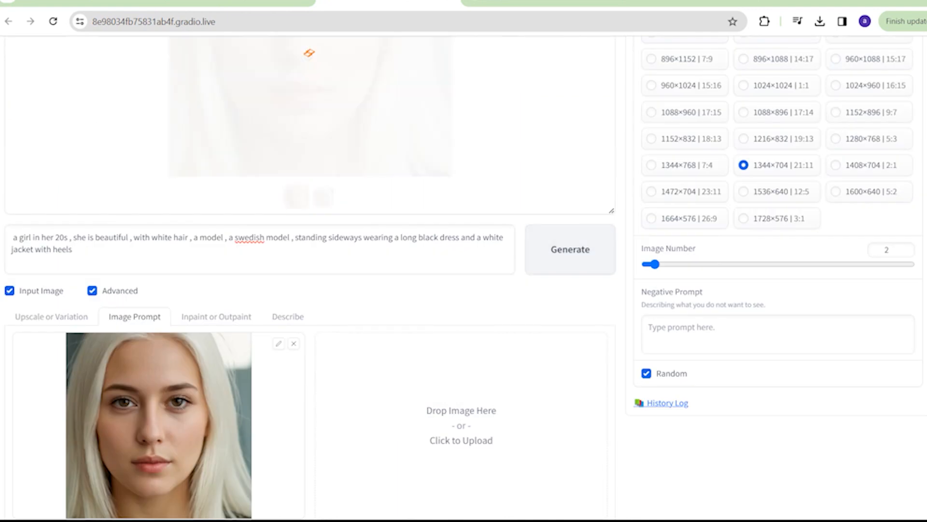
- Generate the face-swapped standing shots and download the second white-jacket image
{"action": "left_click", "coordinate": [570, 249]}
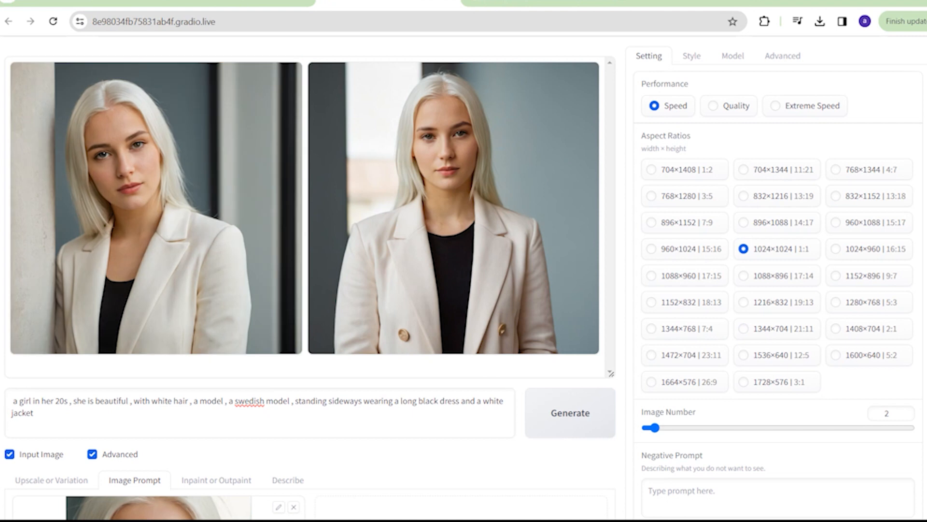
{"action": "scroll", "scroll_direction": "down", "scroll_amount": 3}
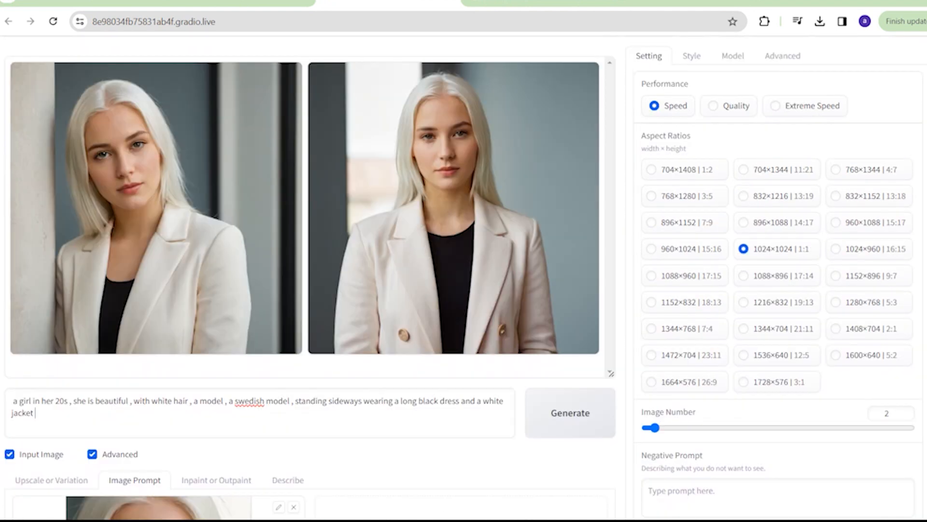
{"action": "left_click", "coordinate": [144, 206]}
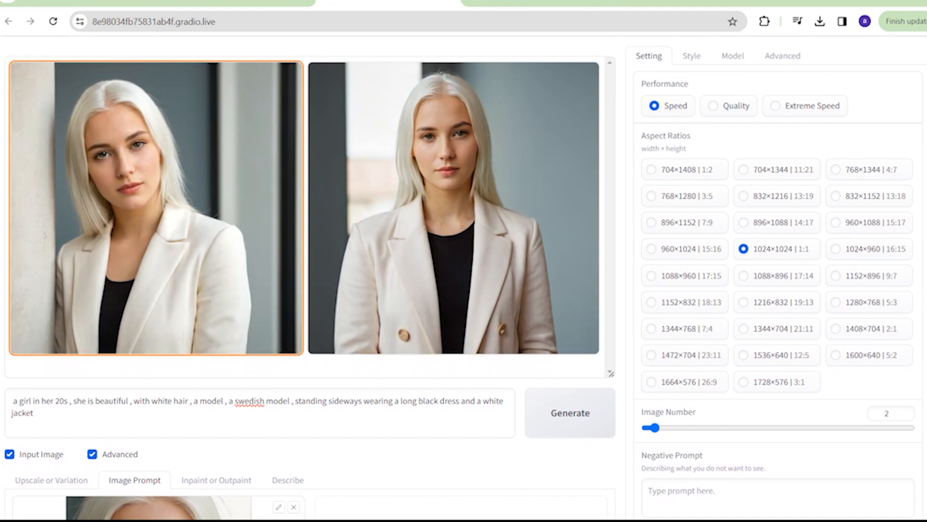
{"action": "left_click", "coordinate": [453, 209]}
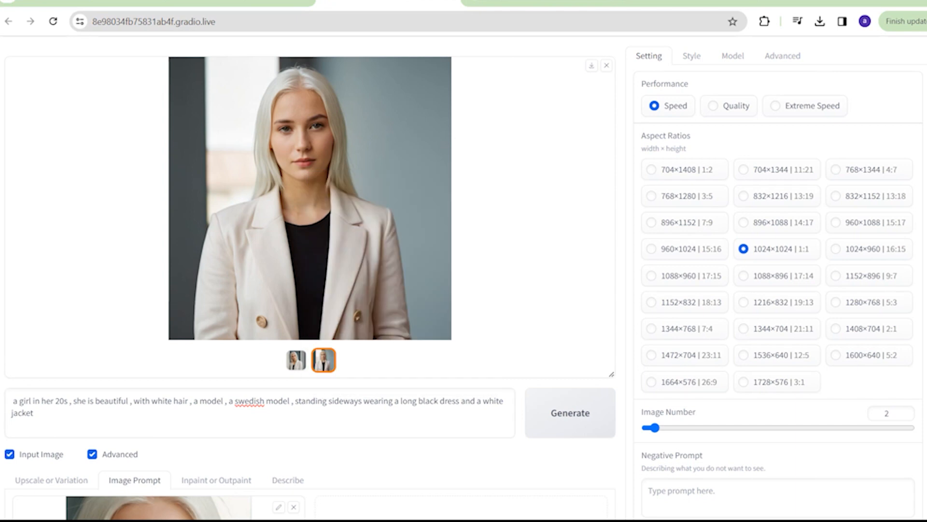
{"action": "left_click", "coordinate": [820, 22]}
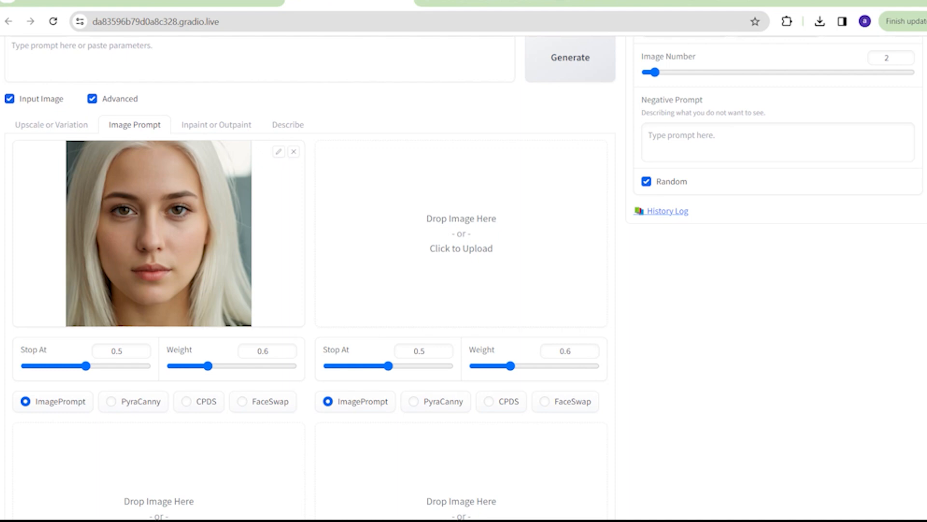
- Upload the crouching swimwear woman photo from Downloads into the second Image Prompt slot
{"action": "left_click", "coordinate": [460, 248]}
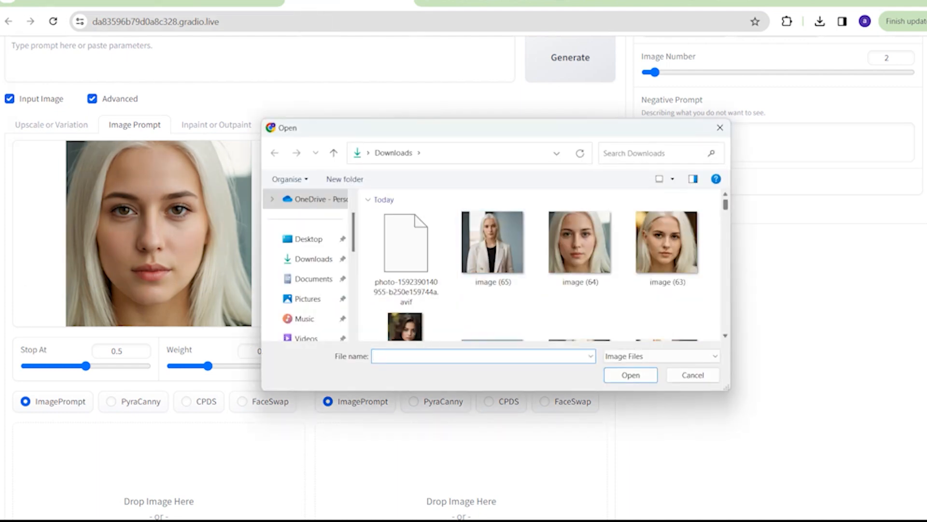
{"action": "scroll", "scroll_direction": "down", "scroll_amount": 3}
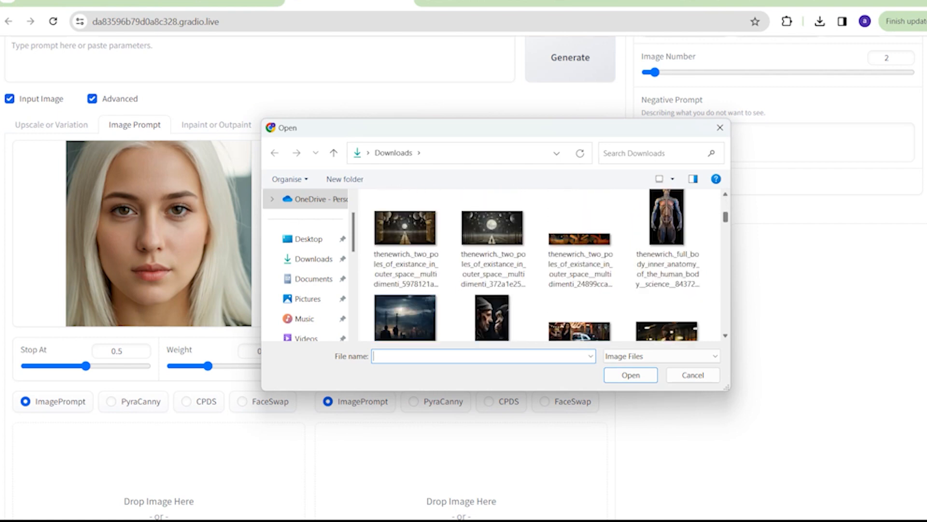
{"action": "scroll", "scroll_direction": "down", "scroll_amount": 3}
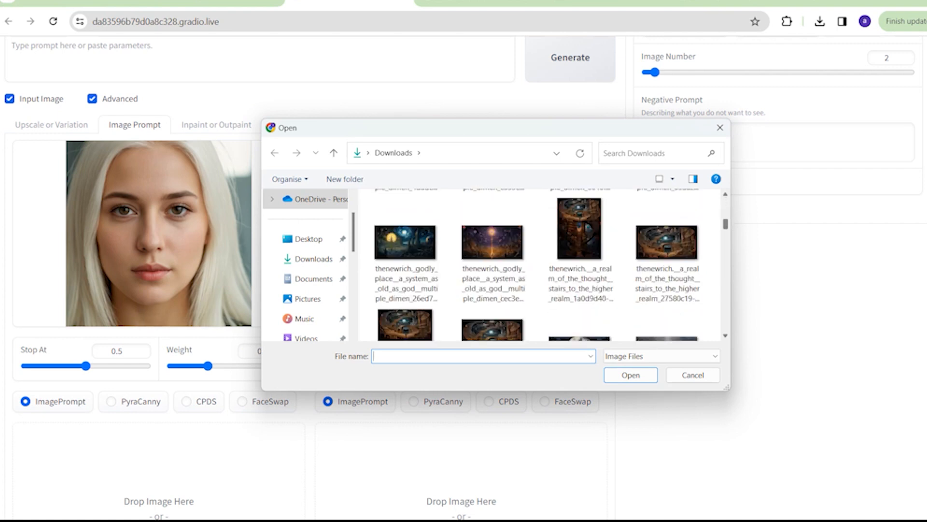
{"action": "scroll", "scroll_direction": "down", "scroll_amount": 3}
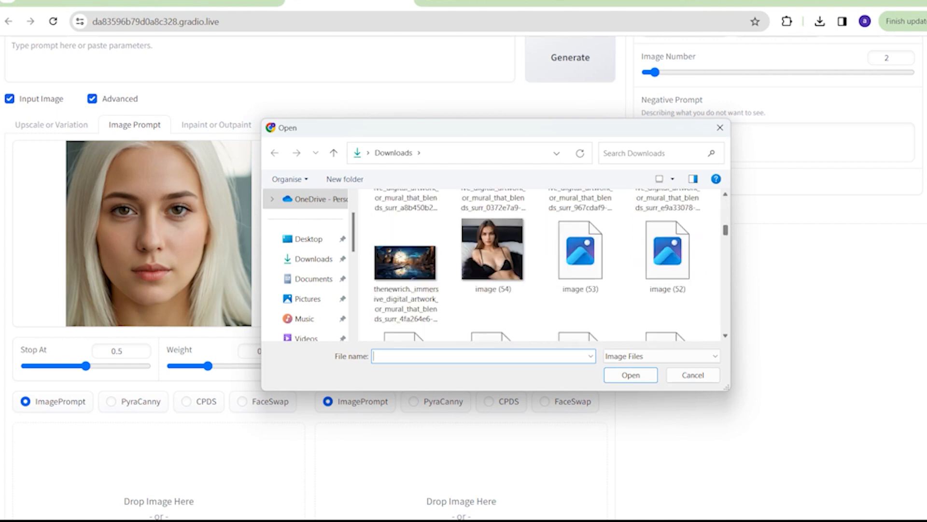
{"action": "scroll", "scroll_direction": "down", "scroll_amount": 3}
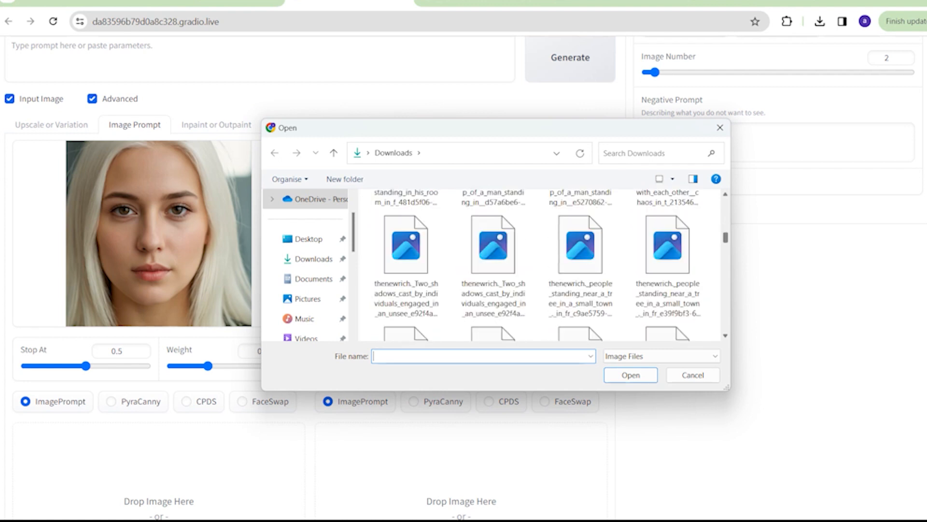
{"action": "scroll", "scroll_direction": "down", "scroll_amount": 3}
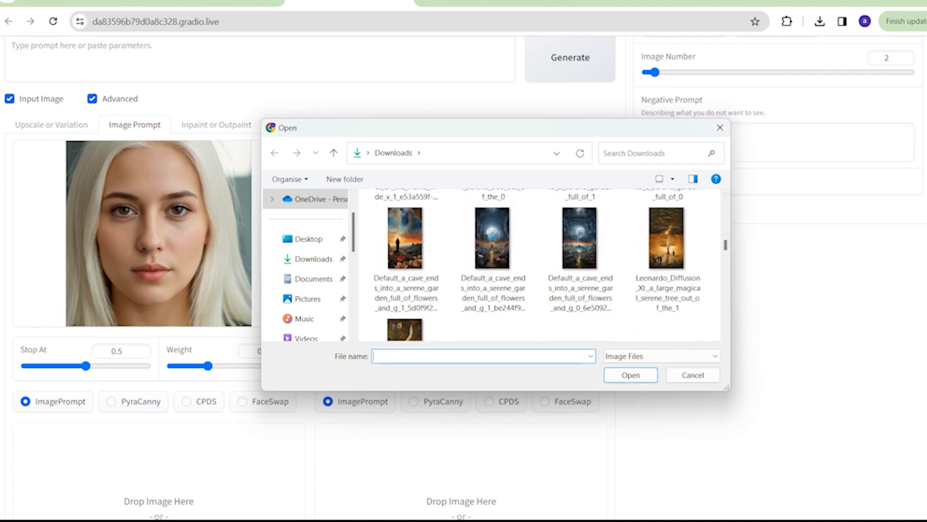
{"action": "left_click", "coordinate": [668, 281]}
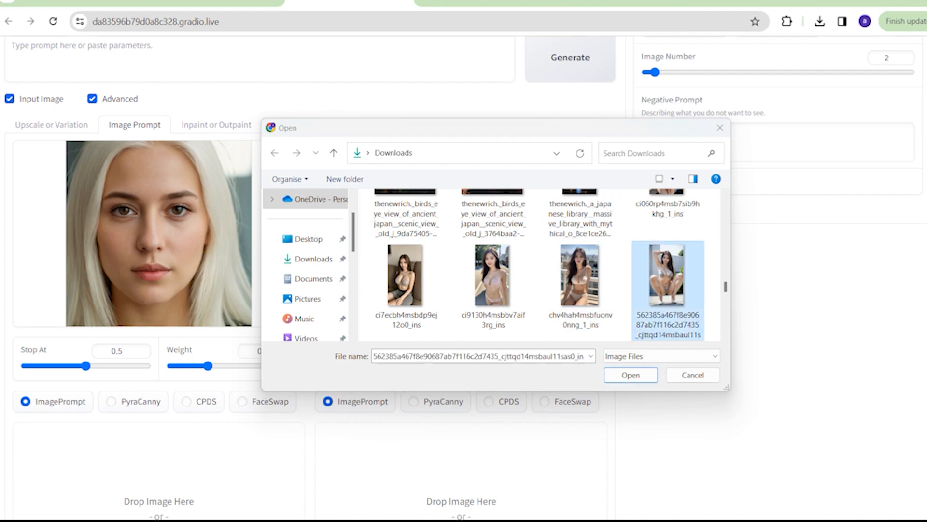
{"action": "left_click", "coordinate": [630, 375]}
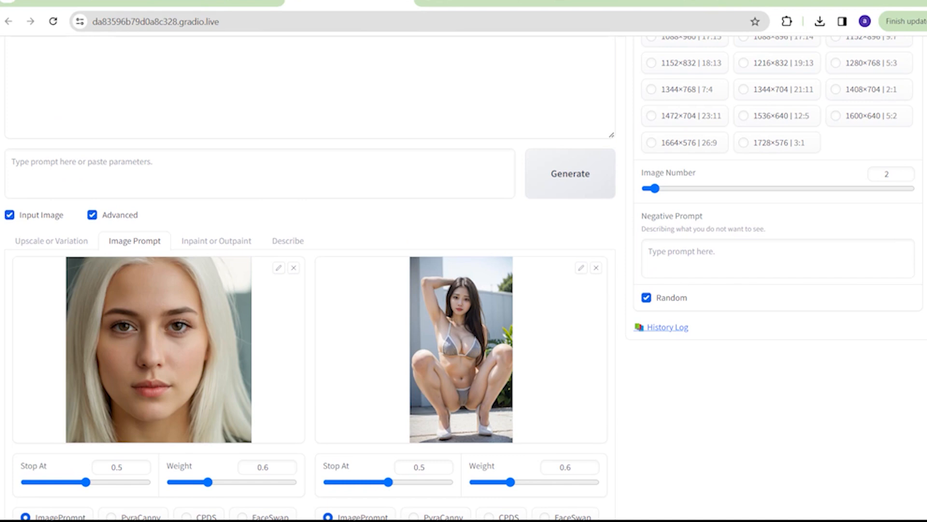
- Enter 'a beautiful swedish girl' and make the portrait a FaceSwap reference with Weight about 1.2
{"action": "type", "text": "a beautiful swedish girl ."}
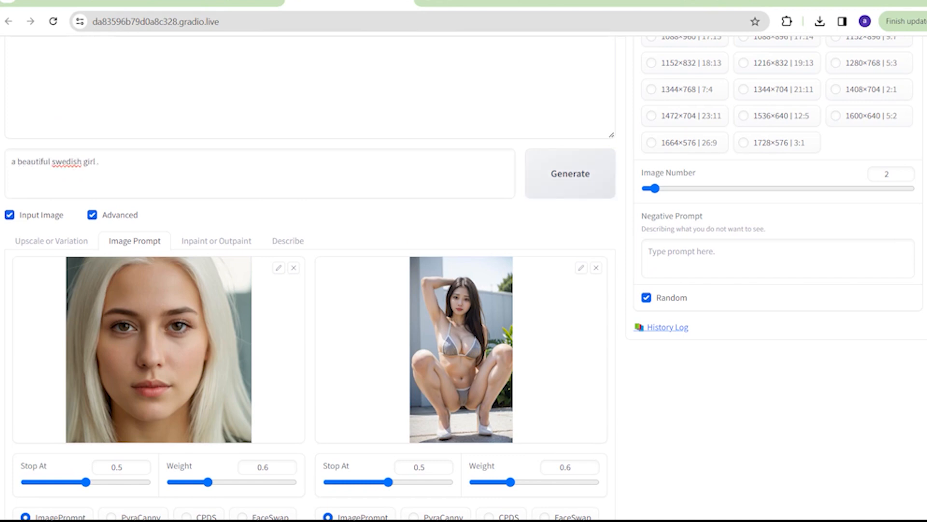
{"action": "scroll", "scroll_direction": "down", "scroll_amount": 3}
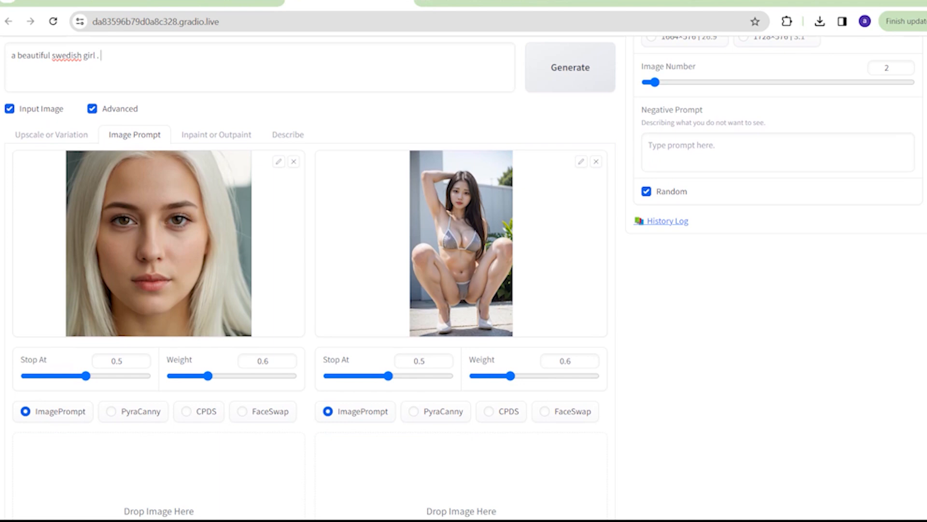
{"action": "left_click", "coordinate": [239, 411]}
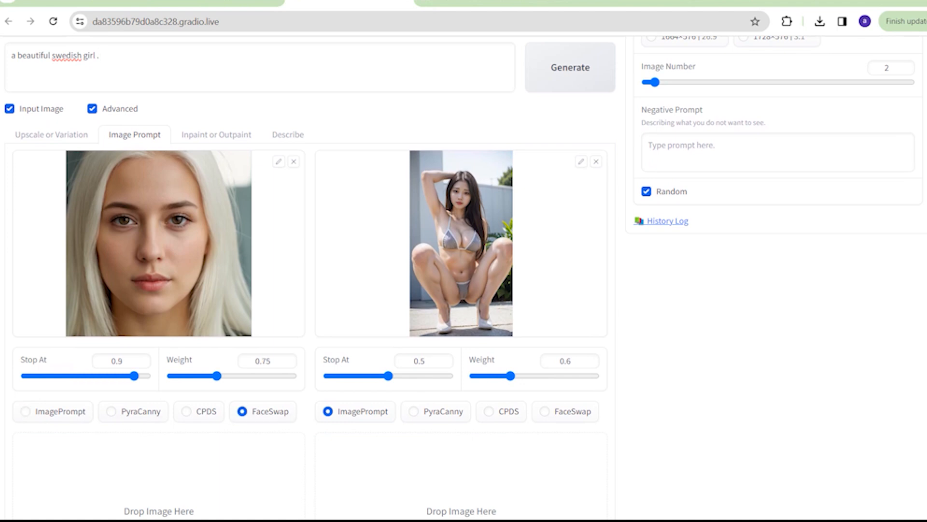
{"action": "left_click_drag", "start_coordinate": [217, 376], "coordinate": [245, 376]}
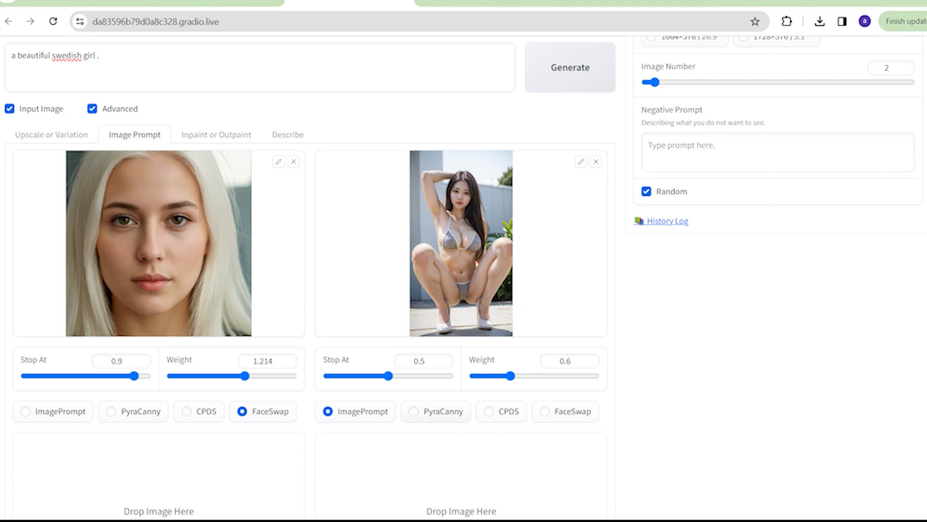
{"action": "left_click", "coordinate": [409, 412]}
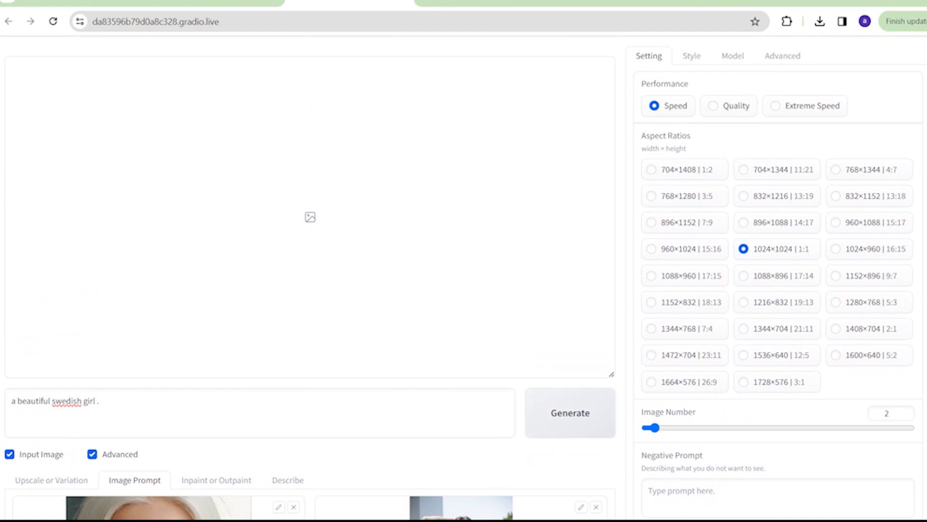
- Generate the crouching-pose images, view the second result, then remove the crouching pose photo
{"action": "left_click", "coordinate": [570, 413]}
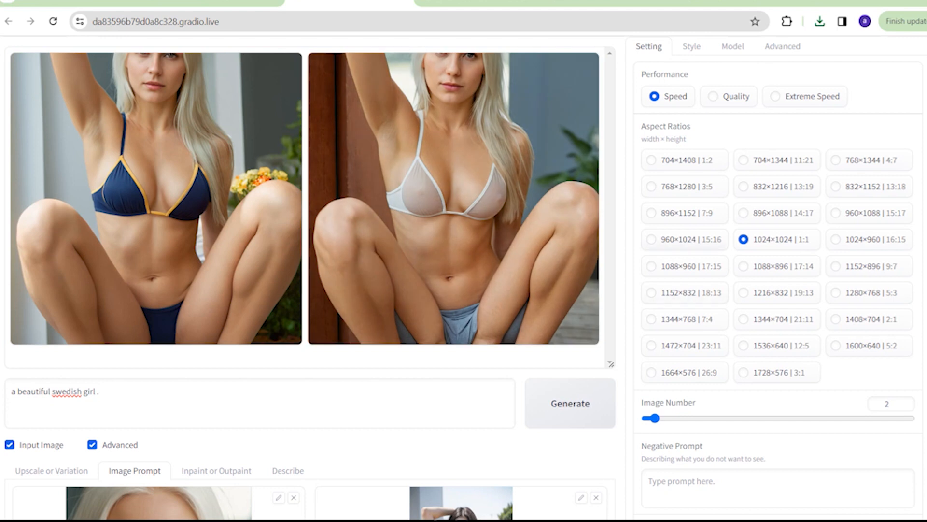
{"action": "left_click", "coordinate": [452, 198]}
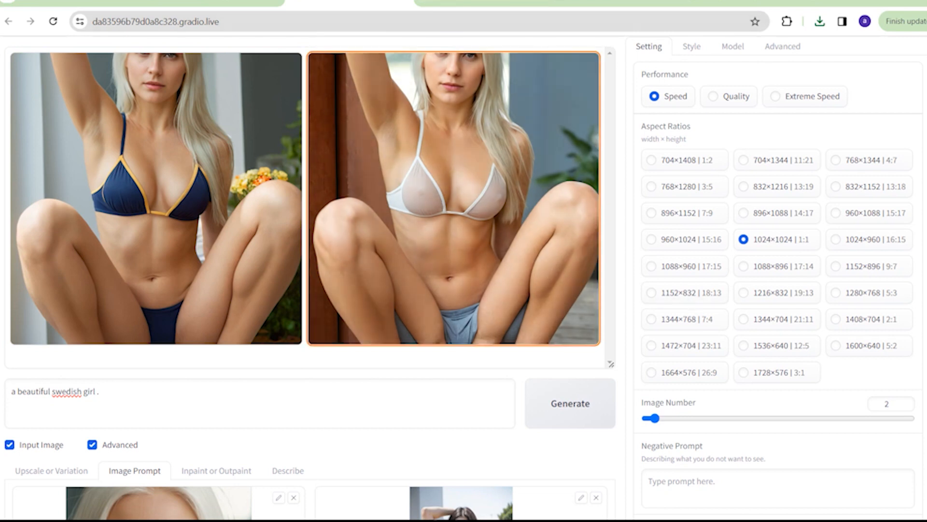
{"action": "scroll", "scroll_direction": "down", "scroll_amount": 3}
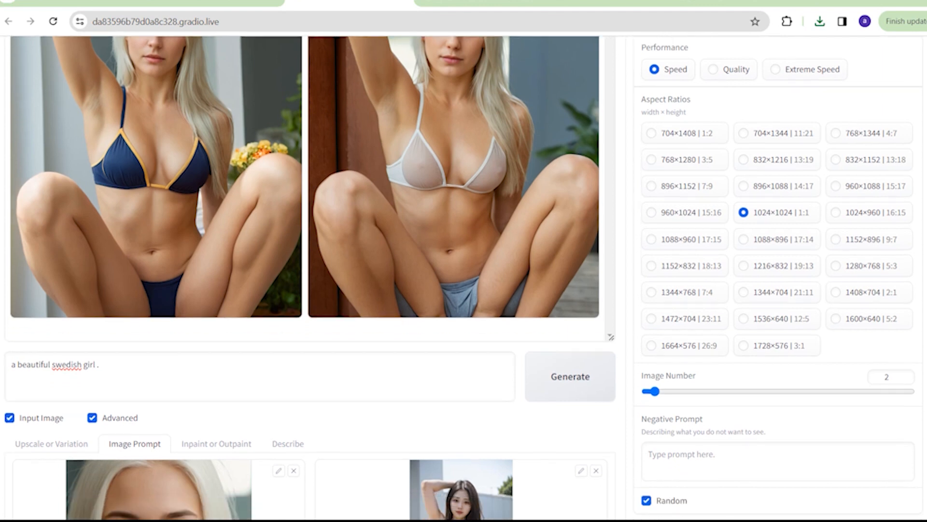
{"action": "left_click", "coordinate": [744, 239]}
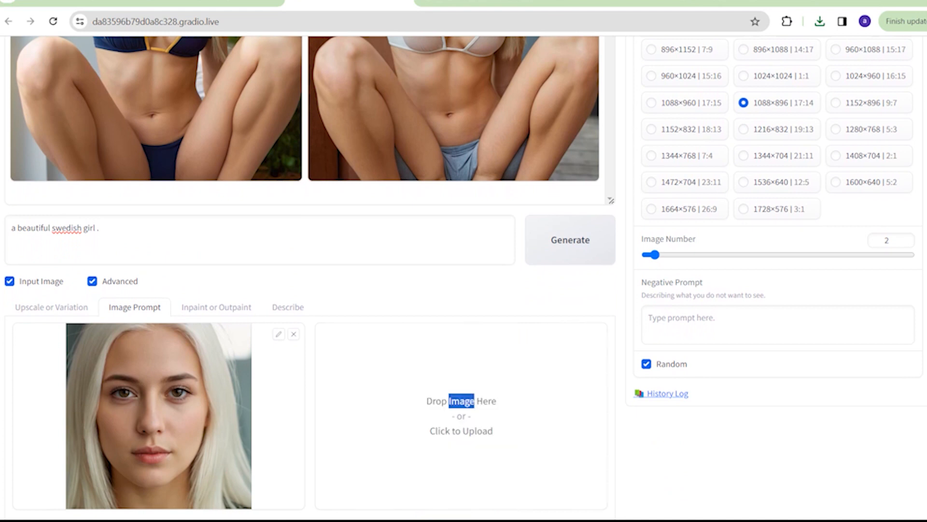
- Upload a reclining-pose photo to the second Image Prompt slot and generate two reclining images
{"action": "left_click", "coordinate": [461, 430]}
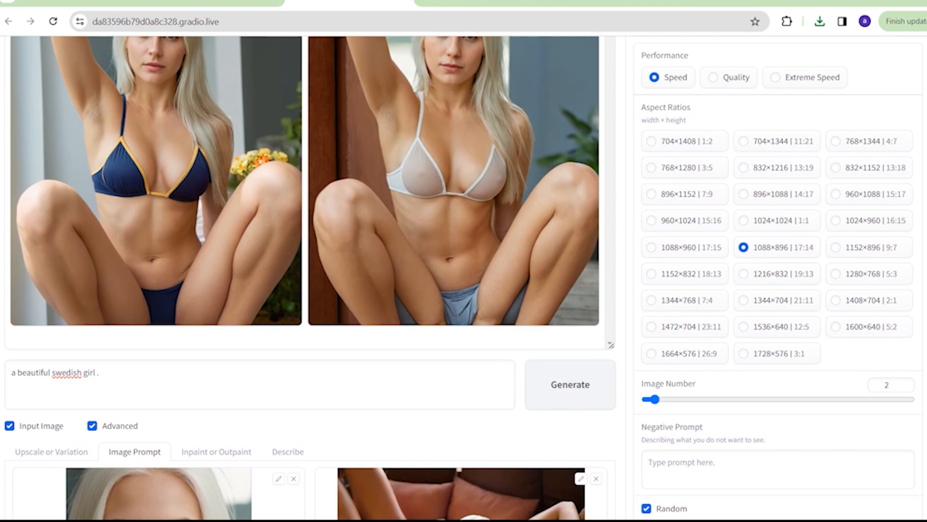
{"action": "left_click", "coordinate": [570, 384]}
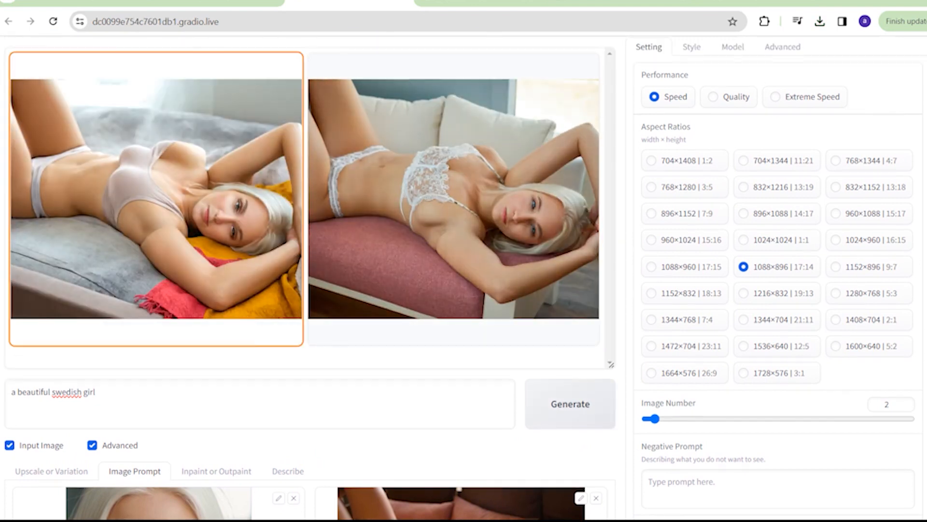
{"action": "left_click", "coordinate": [452, 195]}
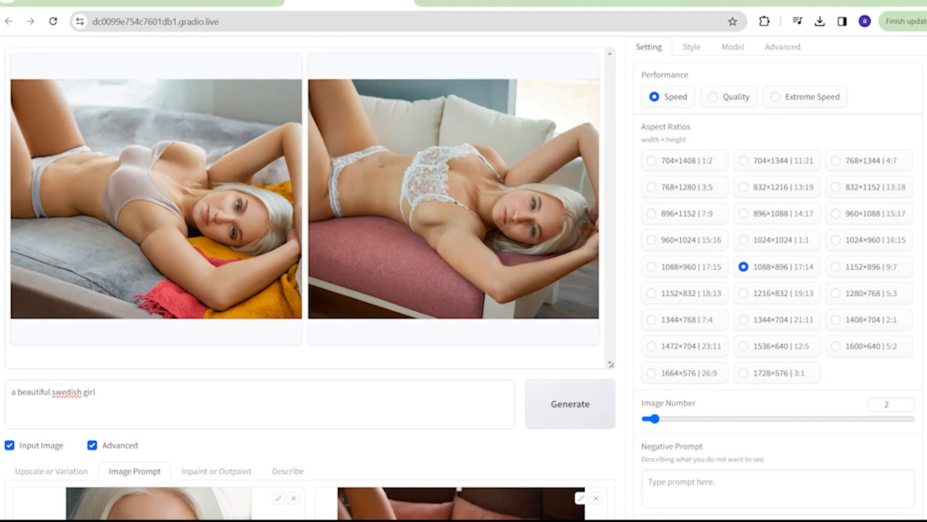
{"action": "scroll", "scroll_direction": "down", "scroll_amount": 3}
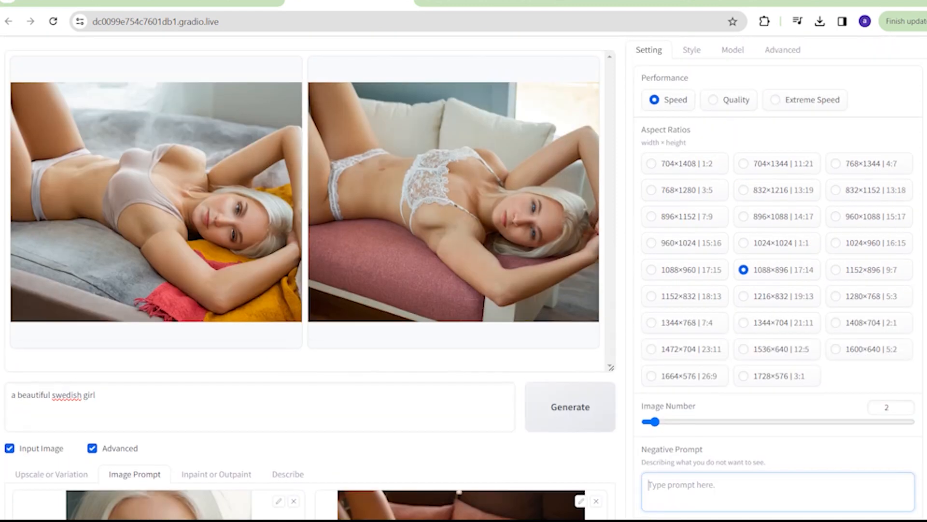
{"action": "scroll", "scroll_direction": "down", "scroll_amount": 3}
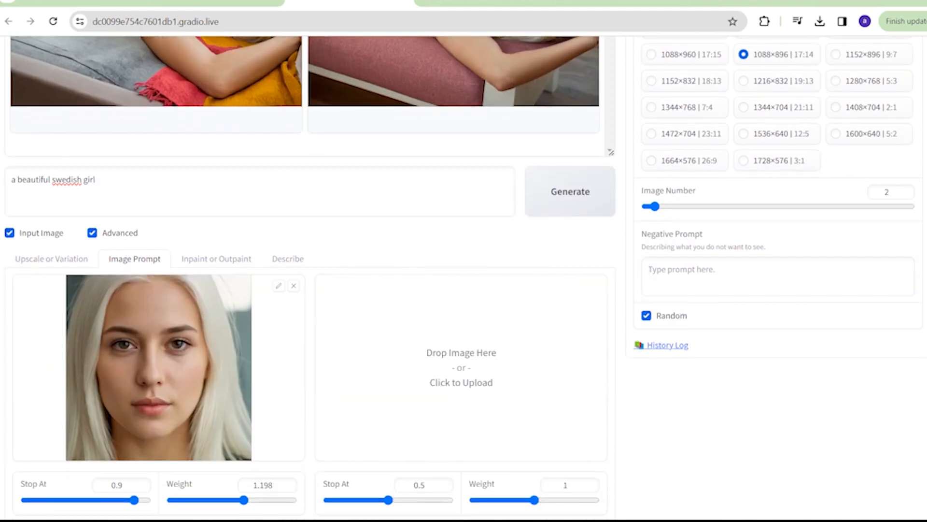
- Load the bedroom over-the-shoulder pose photo into the slot and generate two matching images
{"action": "left_click", "coordinate": [461, 366]}
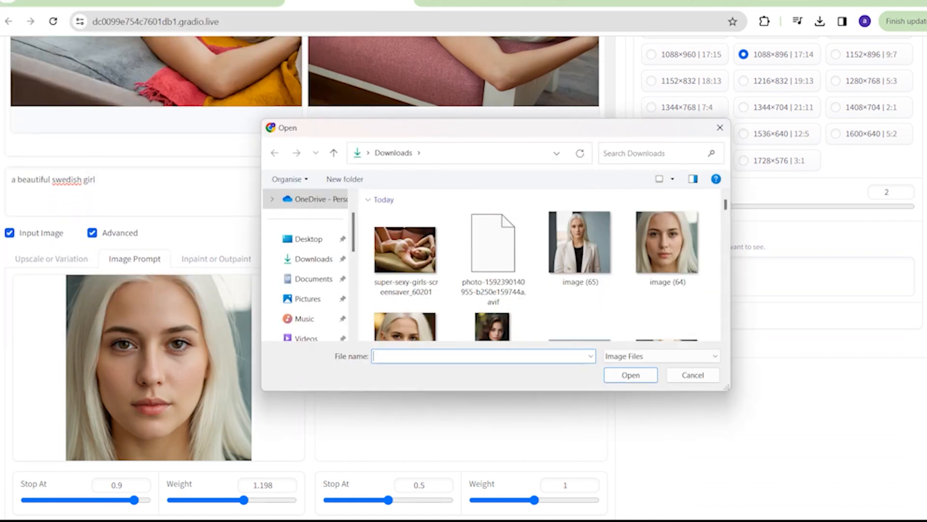
{"action": "scroll", "scroll_direction": "down", "scroll_amount": 3}
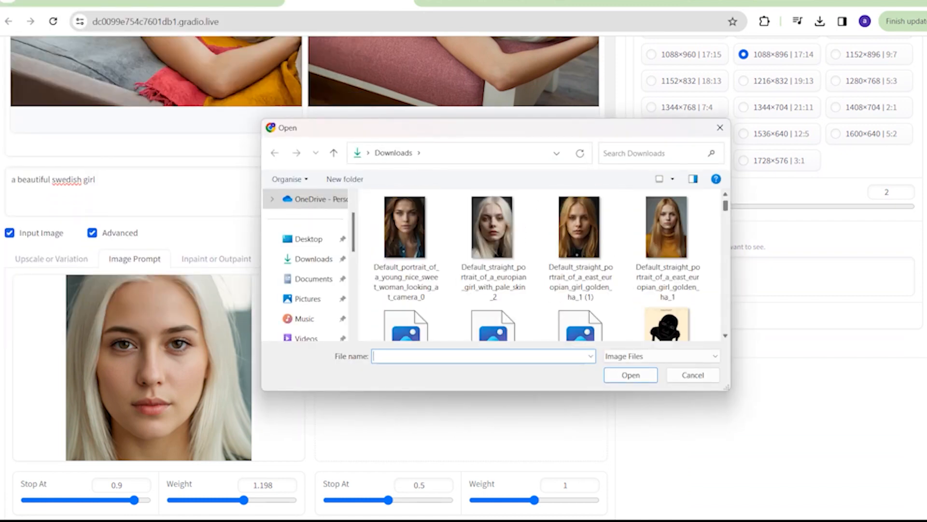
{"action": "left_click", "coordinate": [631, 375]}
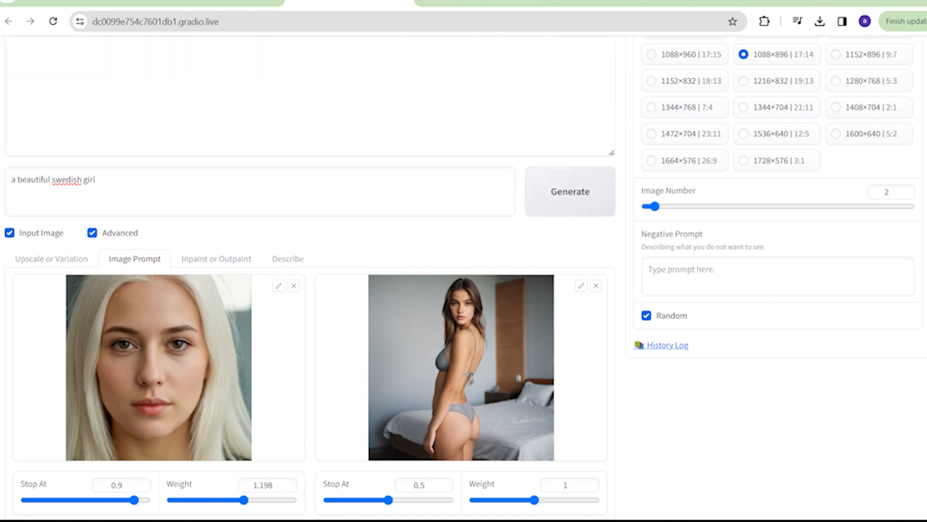
{"action": "left_click", "coordinate": [571, 191]}
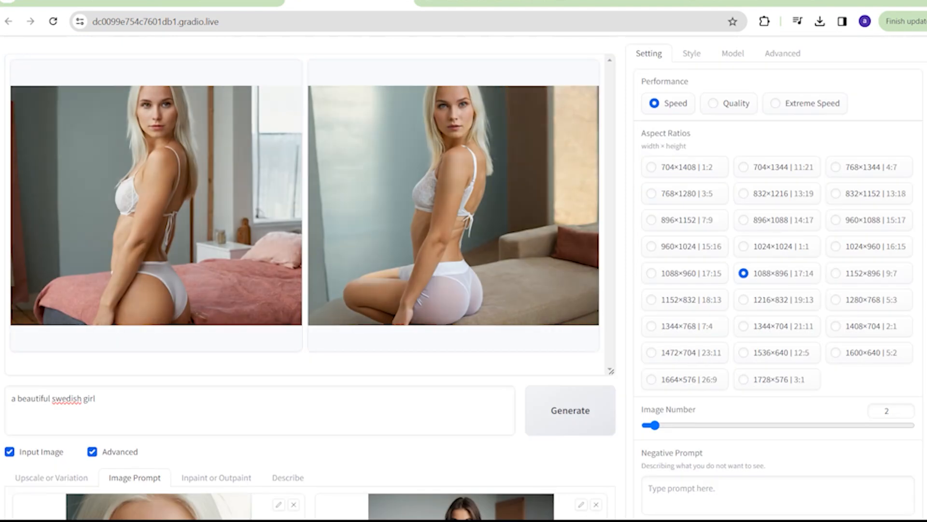
{"action": "scroll", "scroll_direction": "down", "scroll_amount": 3}
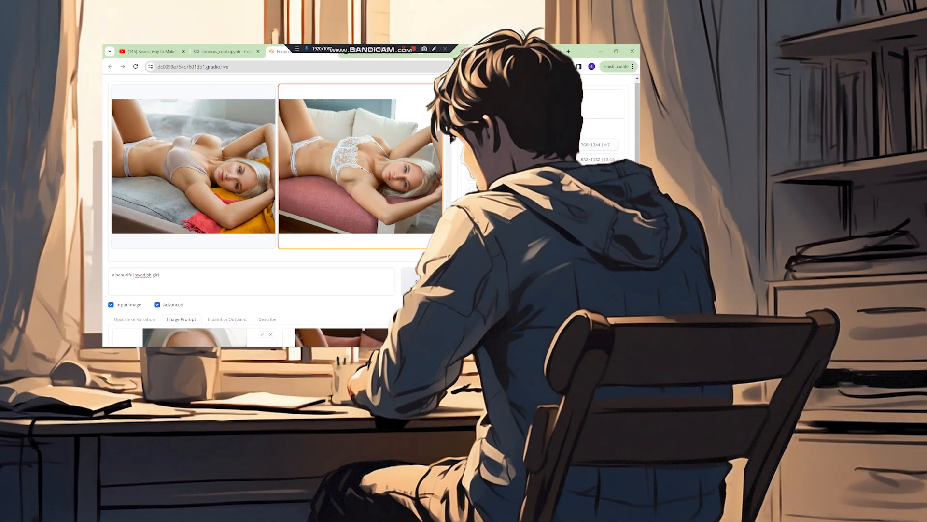
{"action": "scroll", "scroll_direction": "down", "scroll_amount": 3}
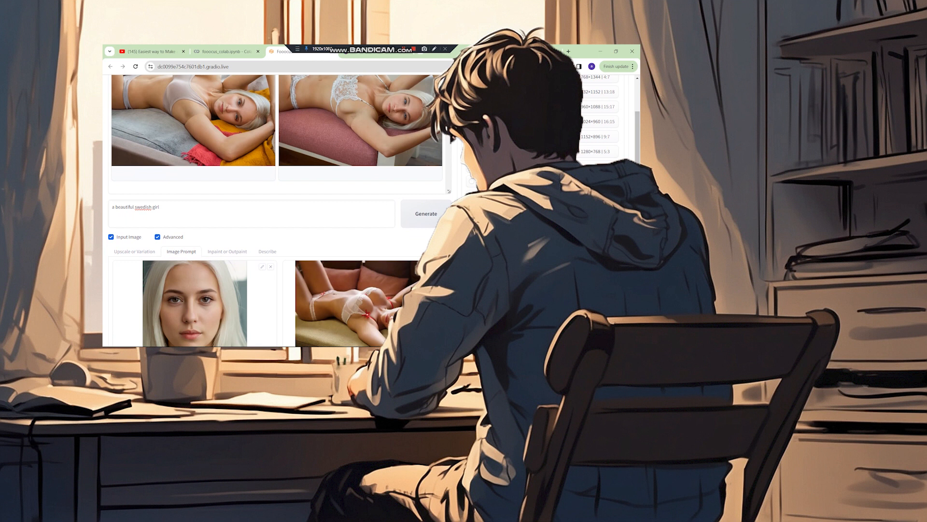